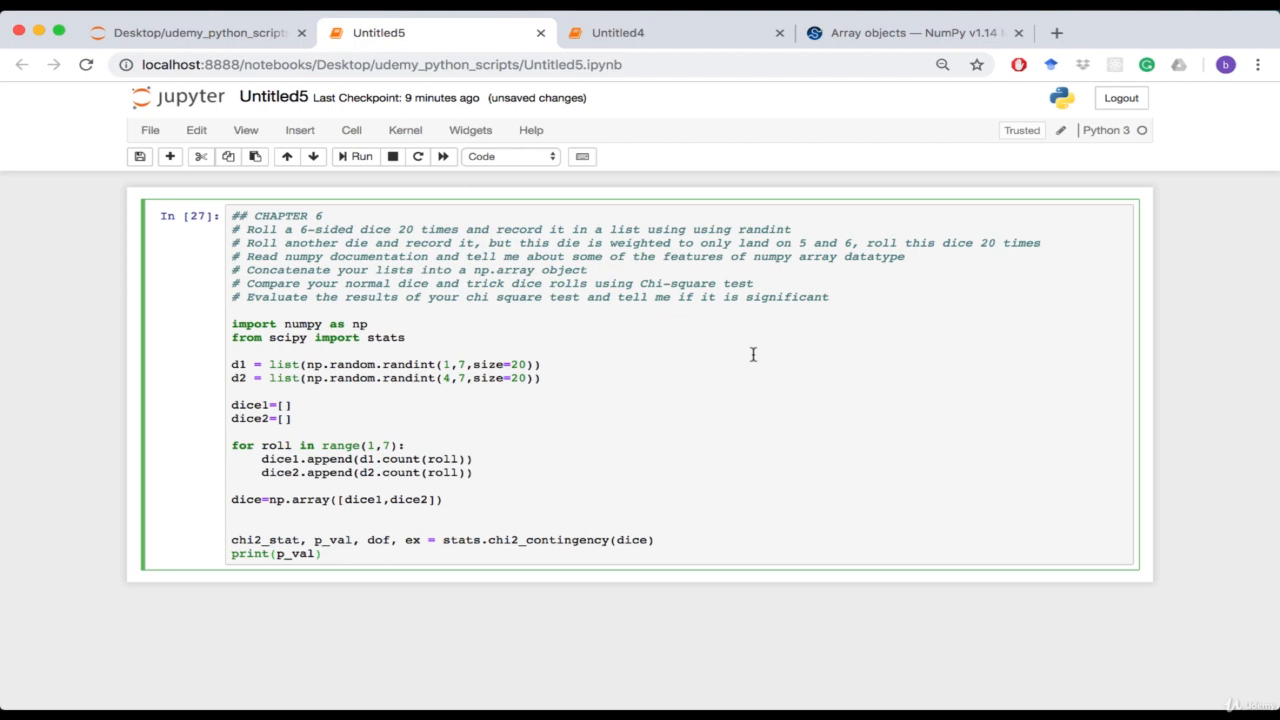
pyautogui.moveTo(836, 248)
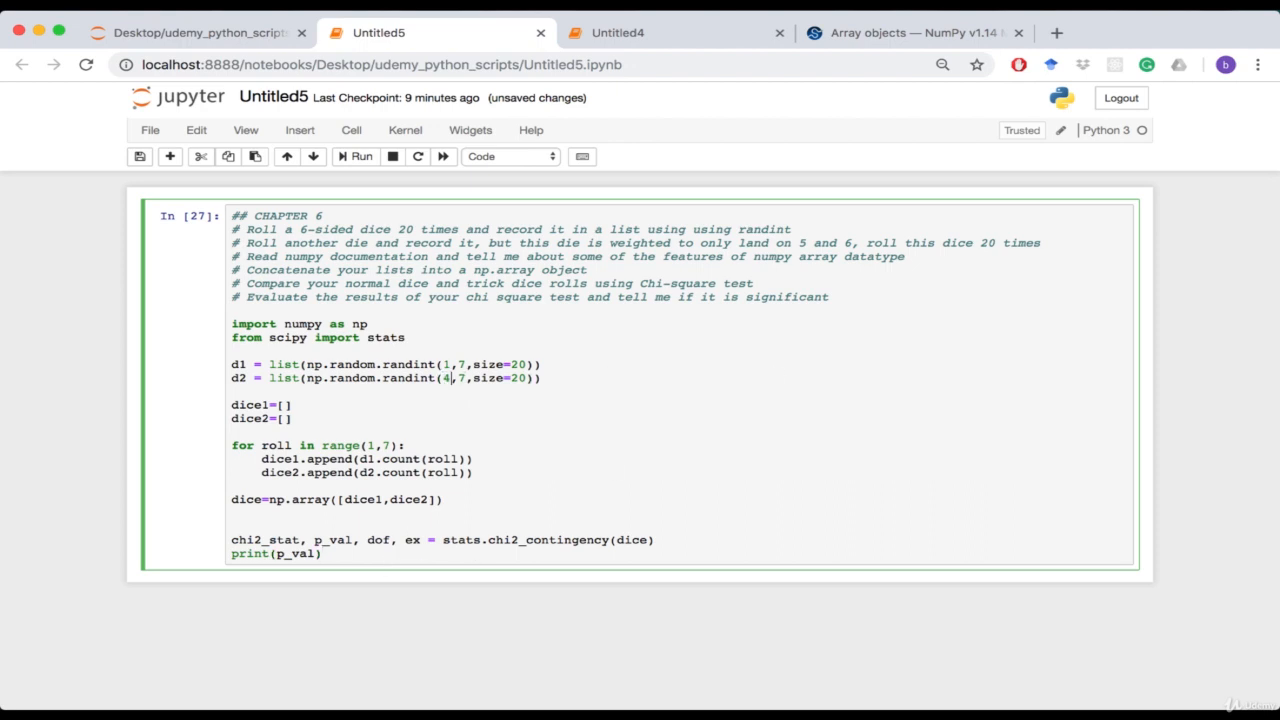
# Step: Change the weighted die's randint lower bound from 4 to 5 so it rolls only 5 or 6
pyautogui.write('5')
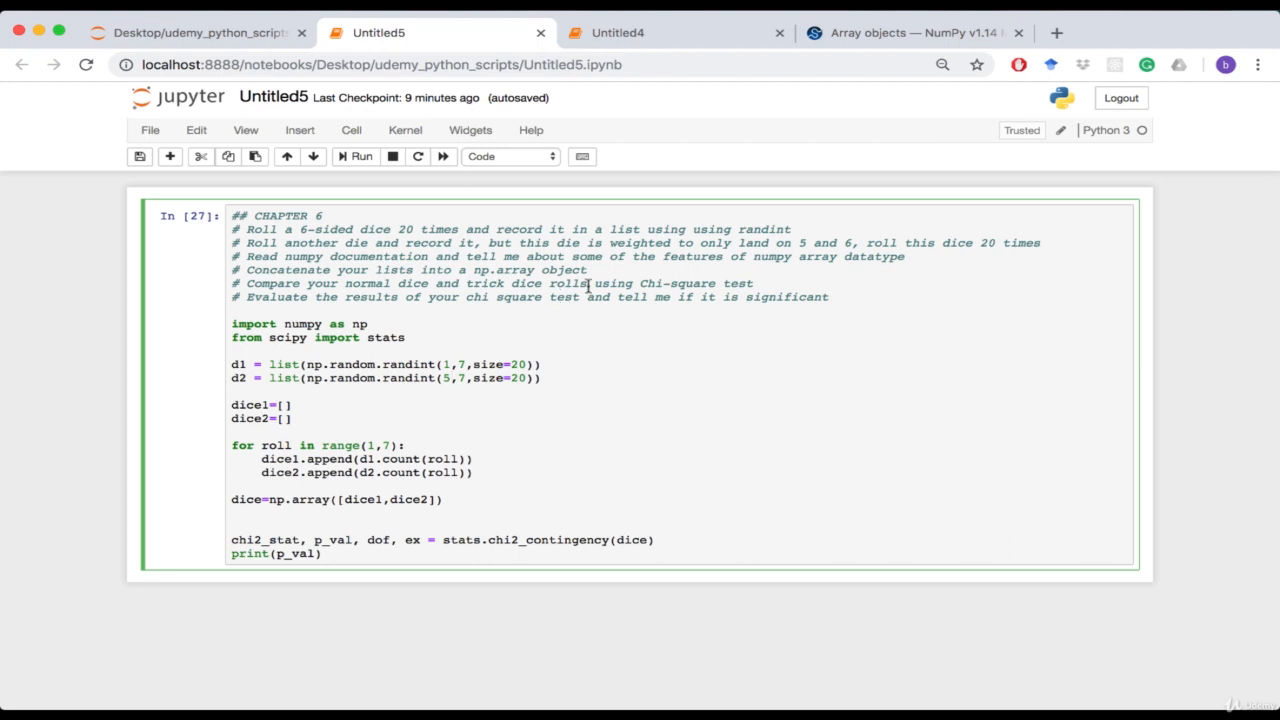
pyautogui.moveTo(632, 273)
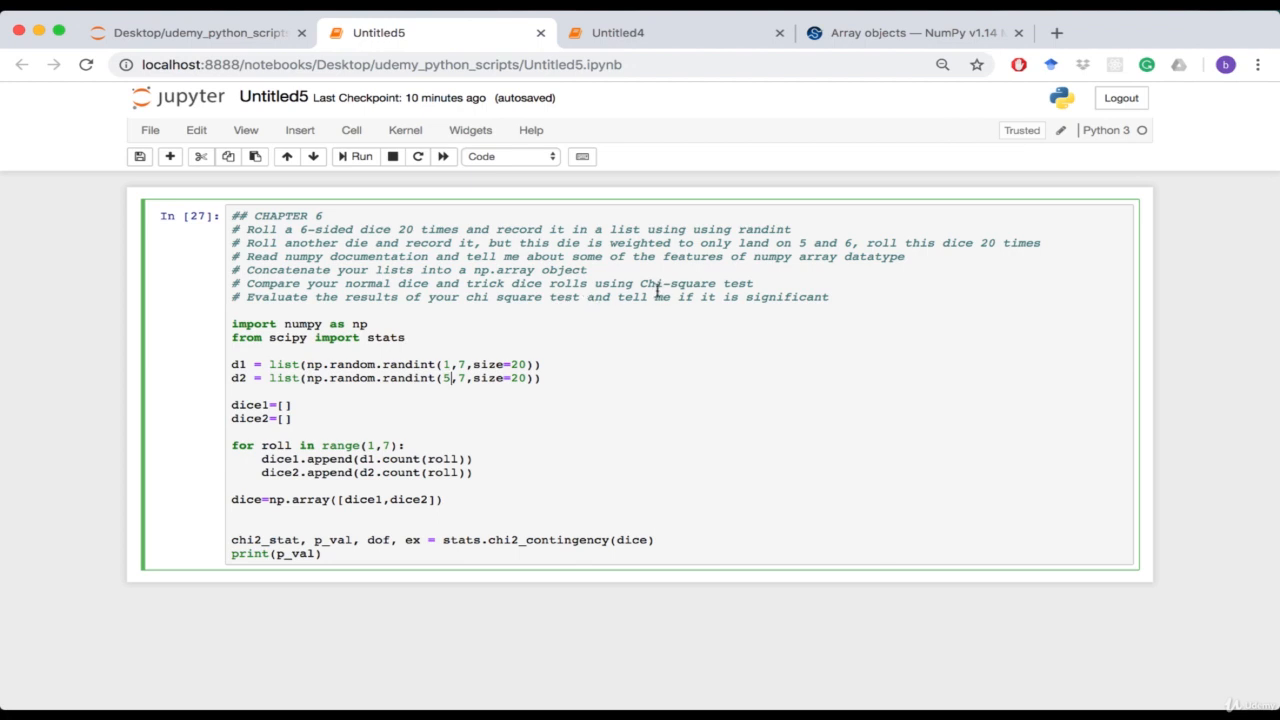
pyautogui.moveTo(930, 38)
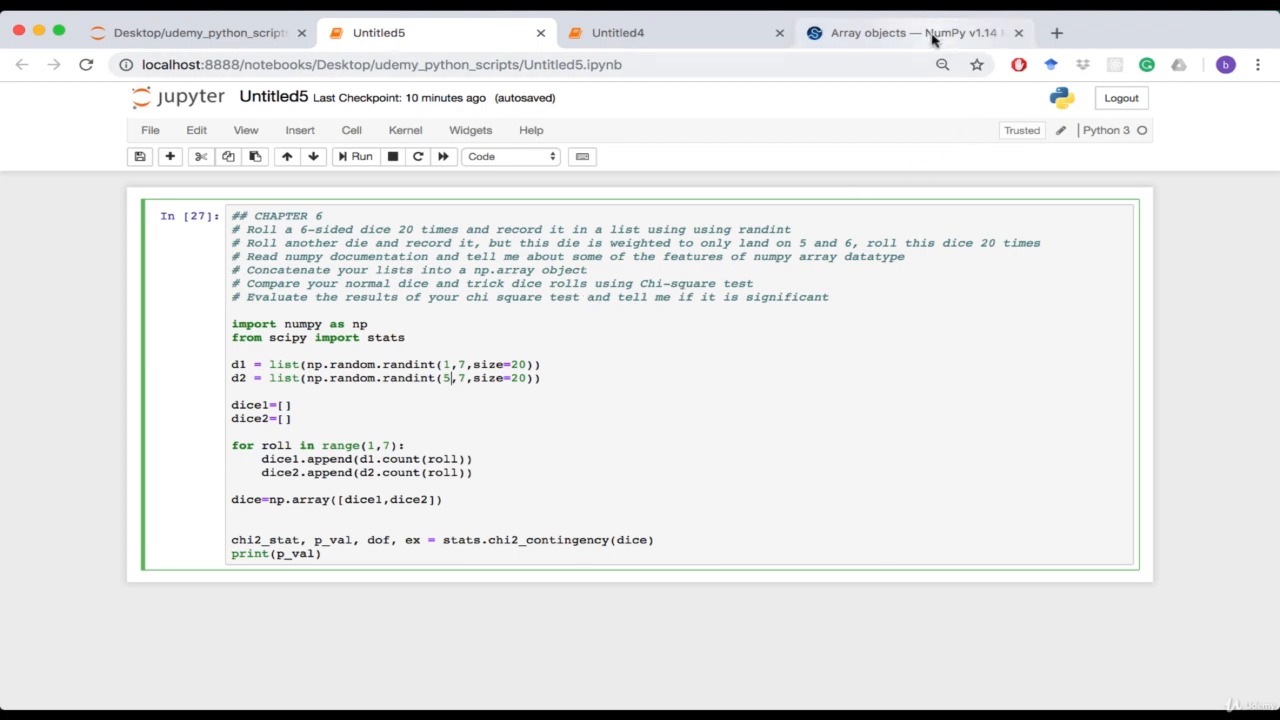
# Step: Browse the NumPy 'Array objects' reference page, reading down its ndarray topic list
pyautogui.click(910, 32)
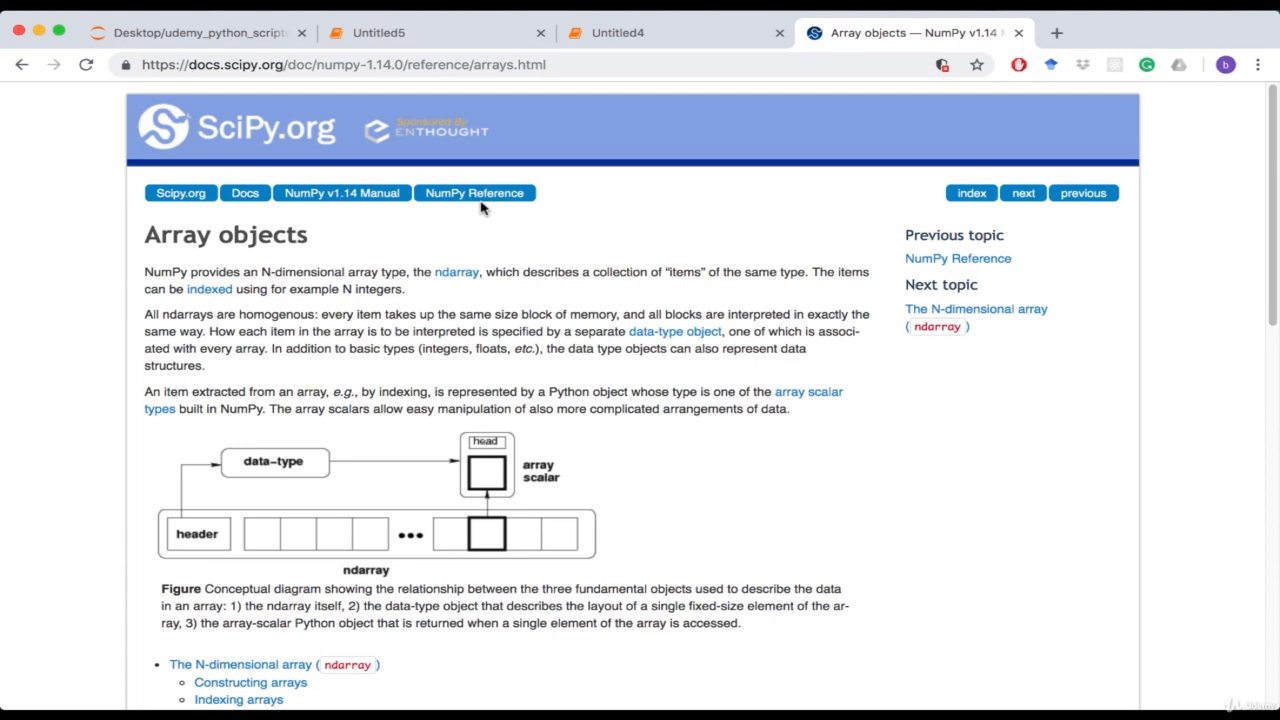
pyautogui.scroll(-3)
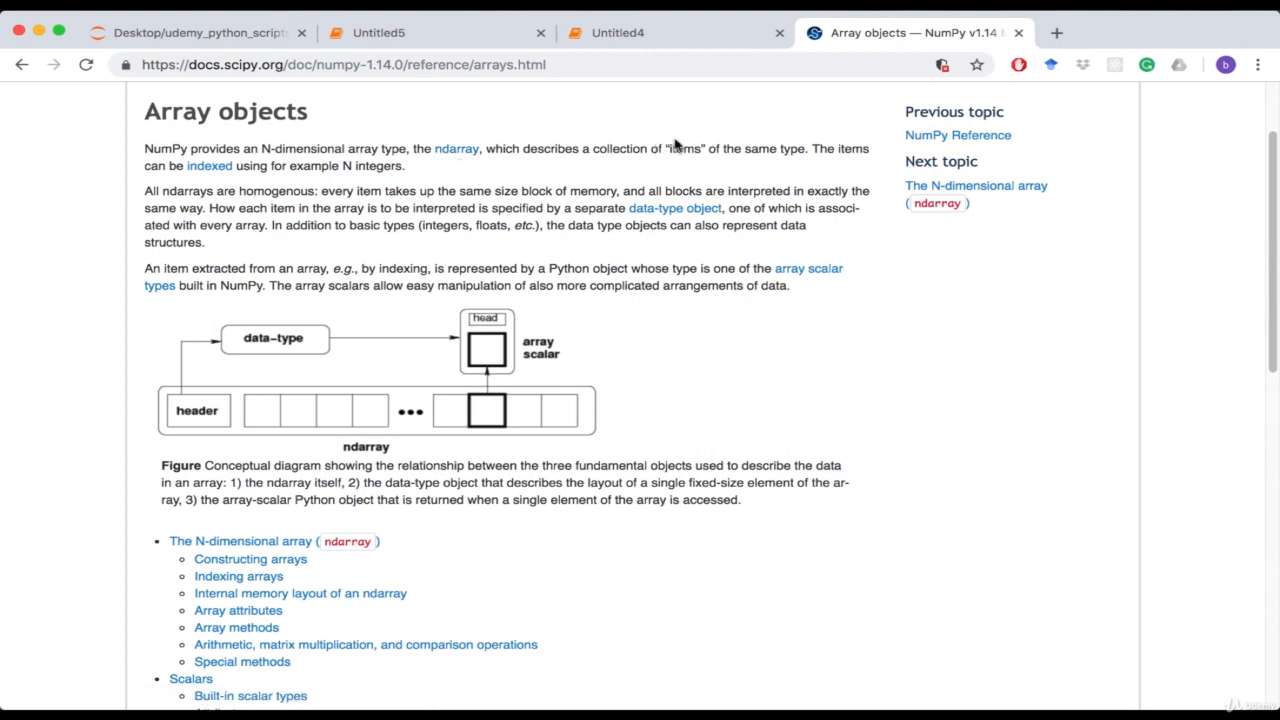
pyautogui.moveTo(505, 446)
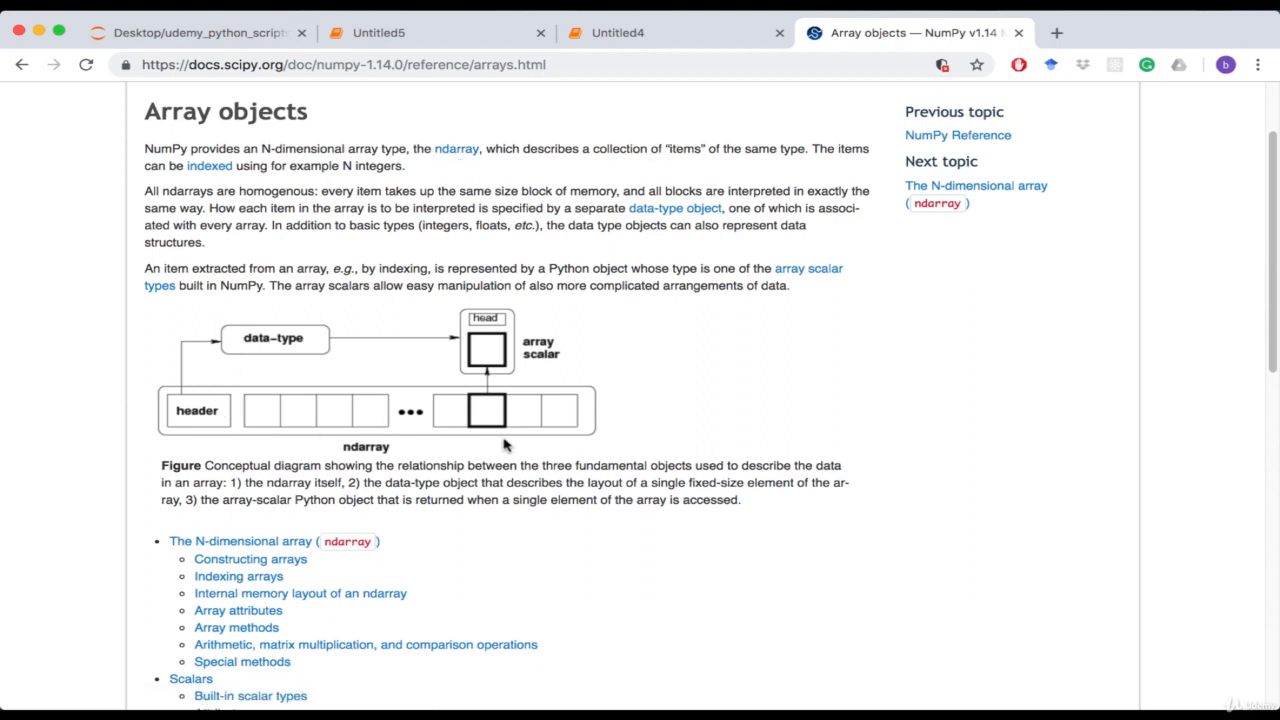
pyautogui.scroll(-3)
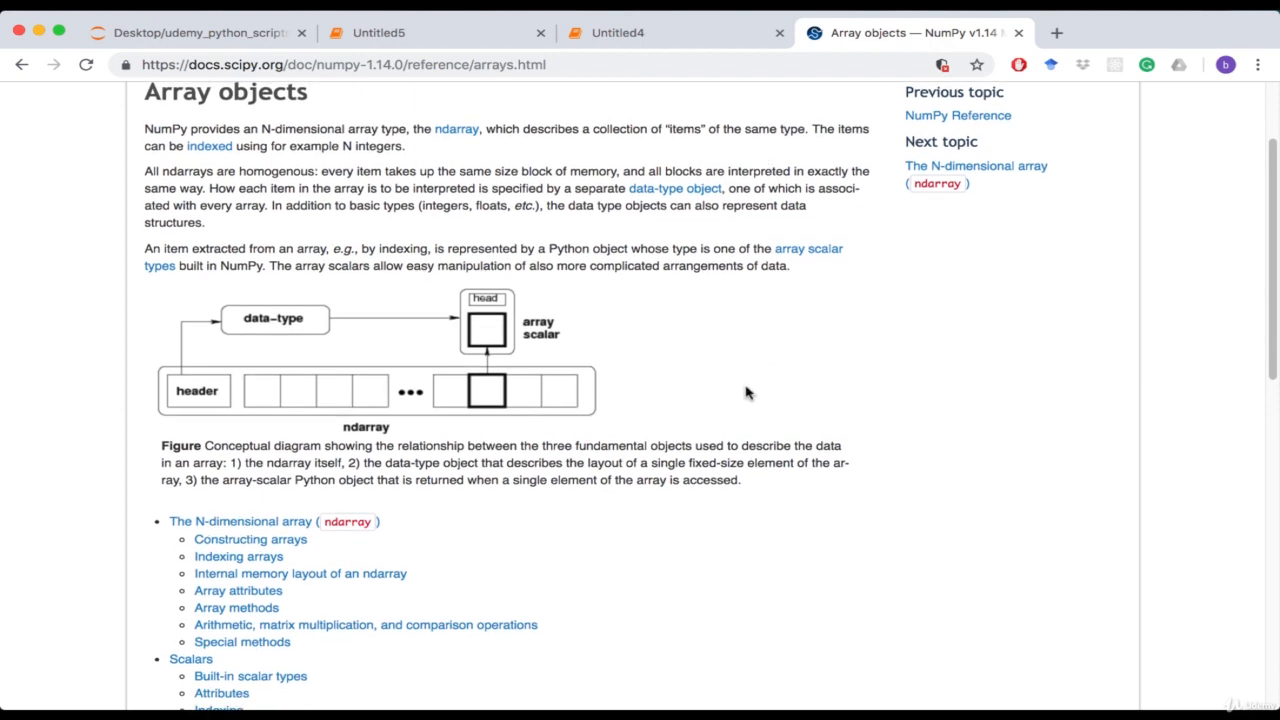
pyautogui.scroll(-3)
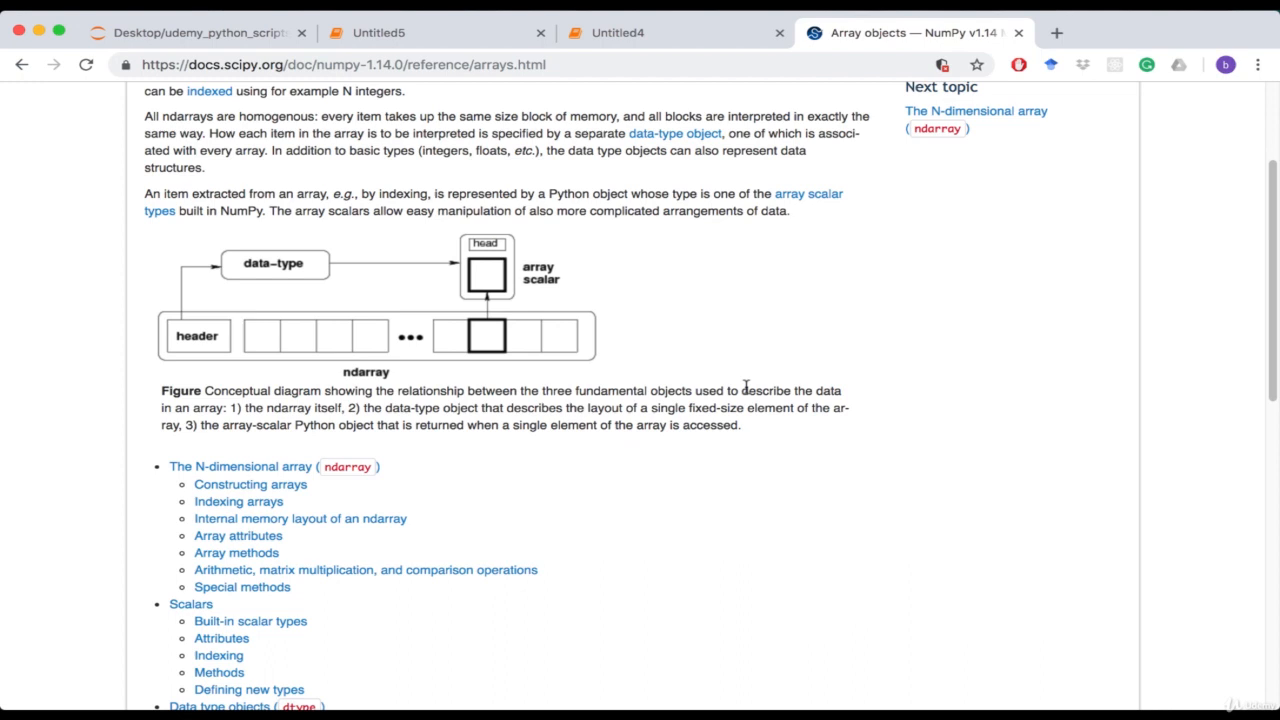
pyautogui.scroll(-3)
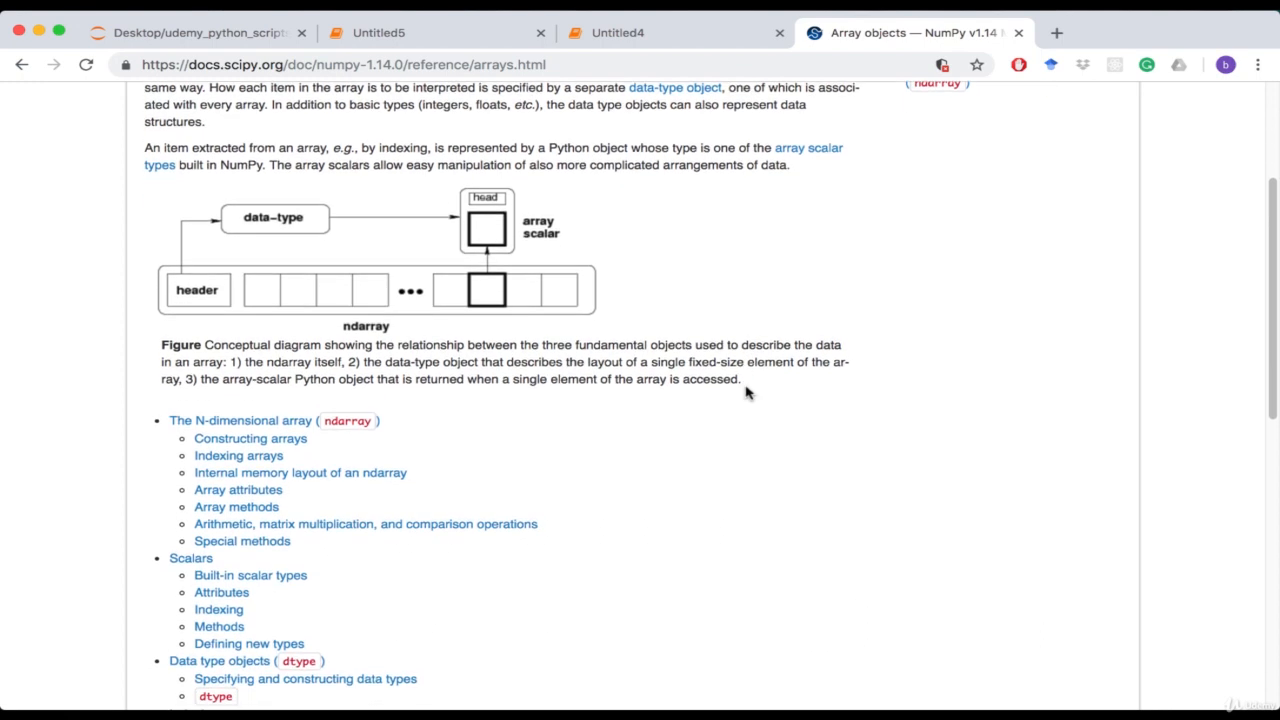
pyautogui.scroll(-3)
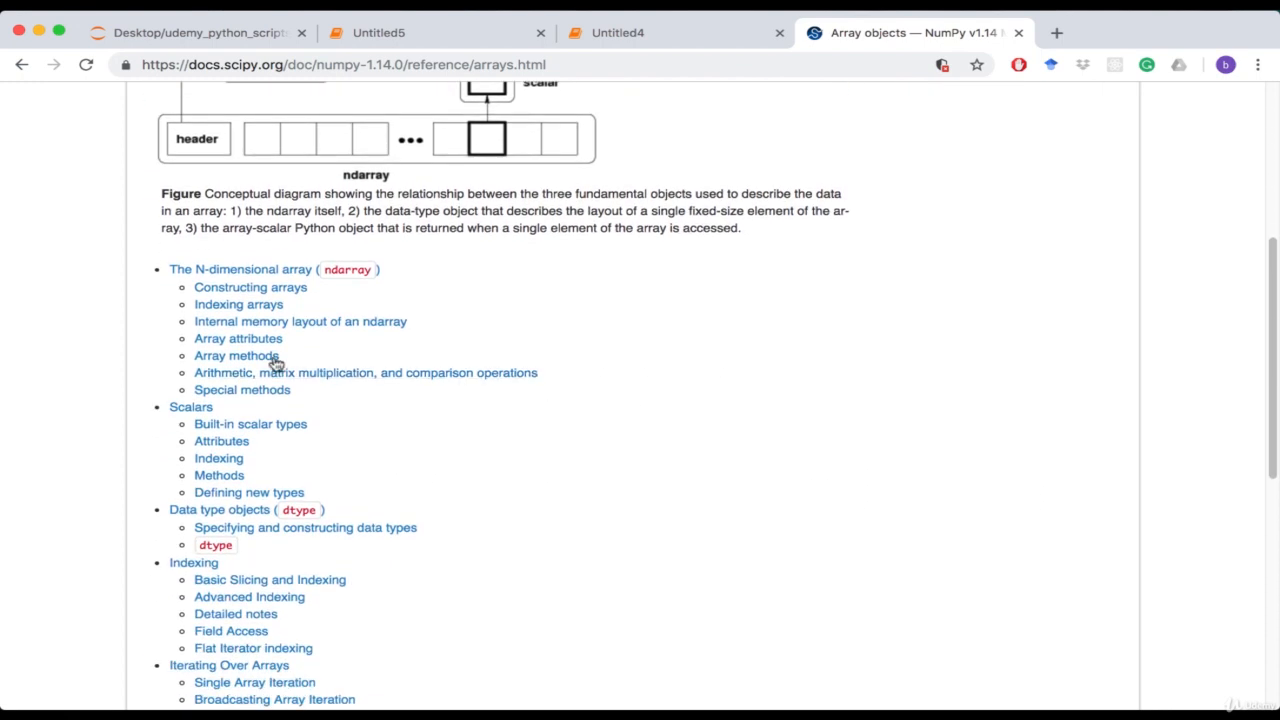
# Step: Read the ndarray Array methods section: conversion, shape manipulation and item selection tables
pyautogui.click(236, 355)
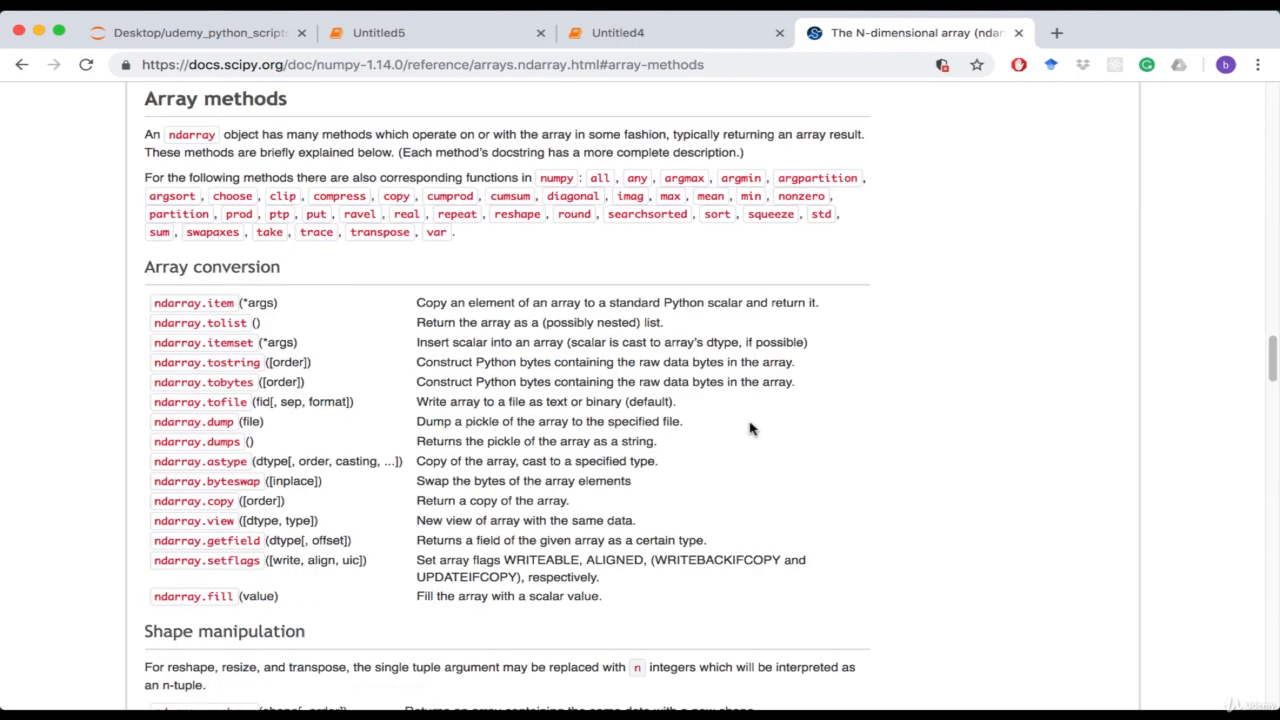
pyautogui.scroll(-3)
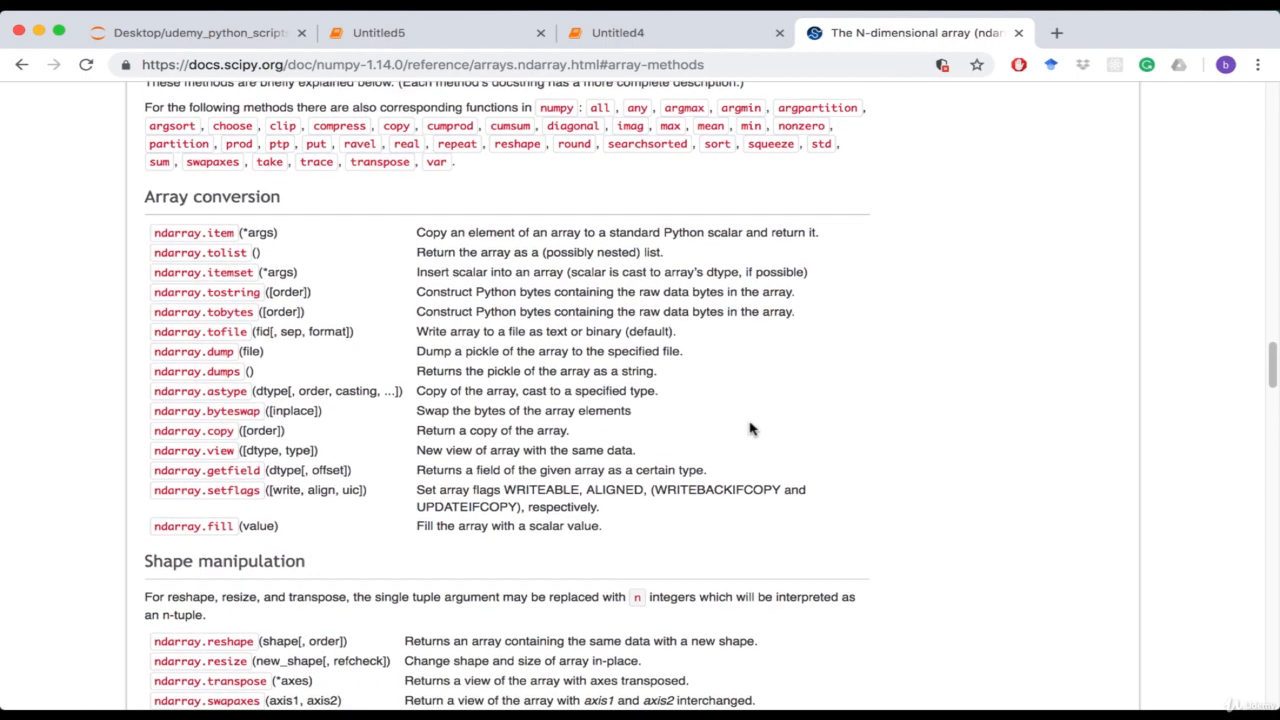
pyautogui.scroll(-3)
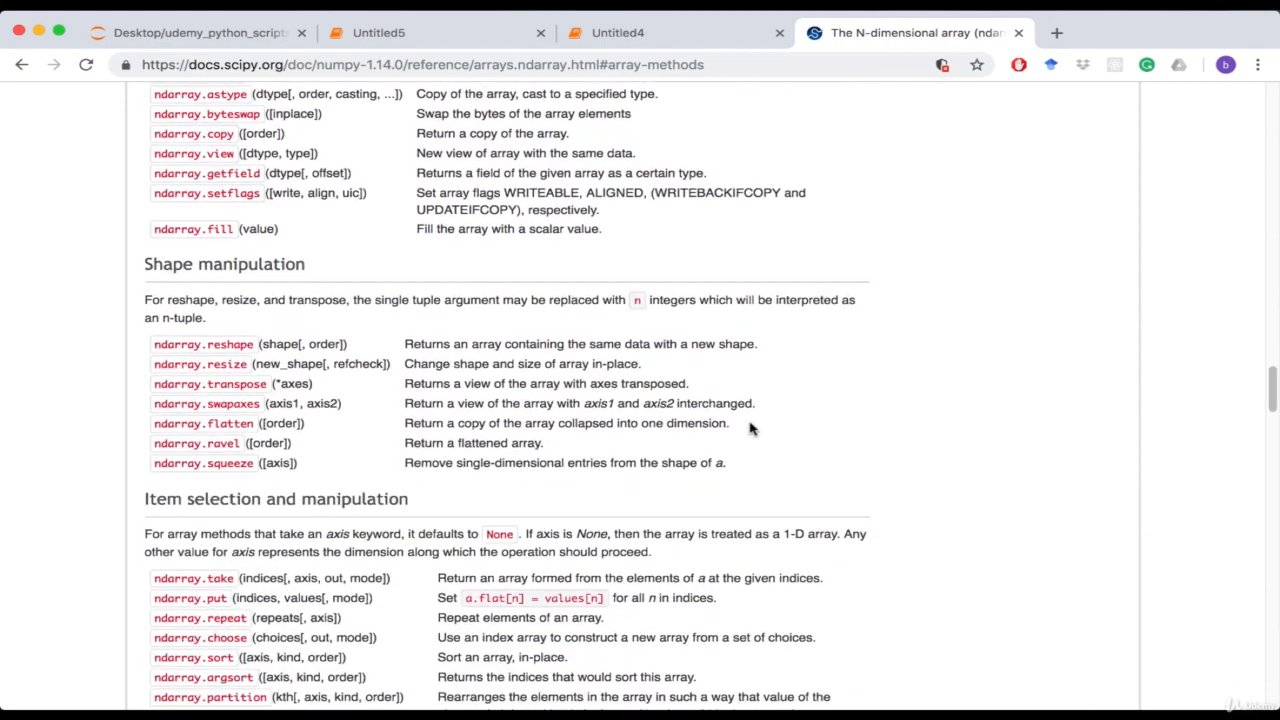
pyautogui.scroll(-3)
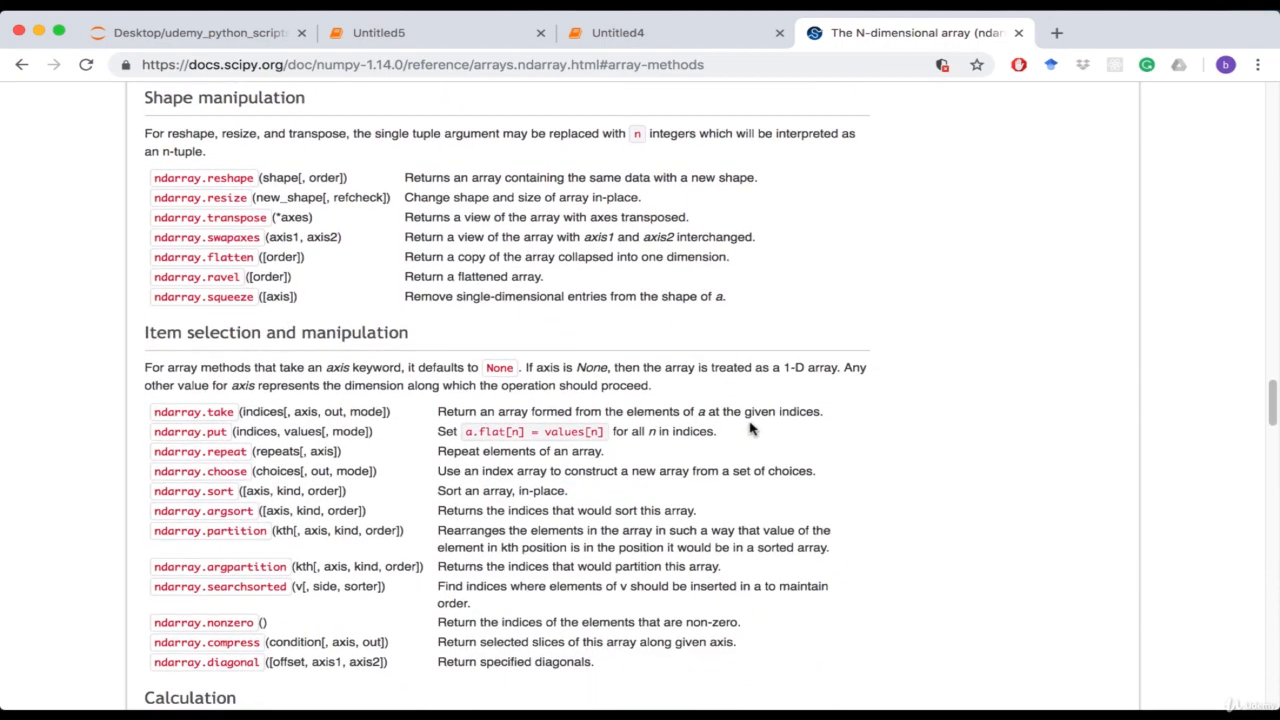
pyautogui.scroll(3)
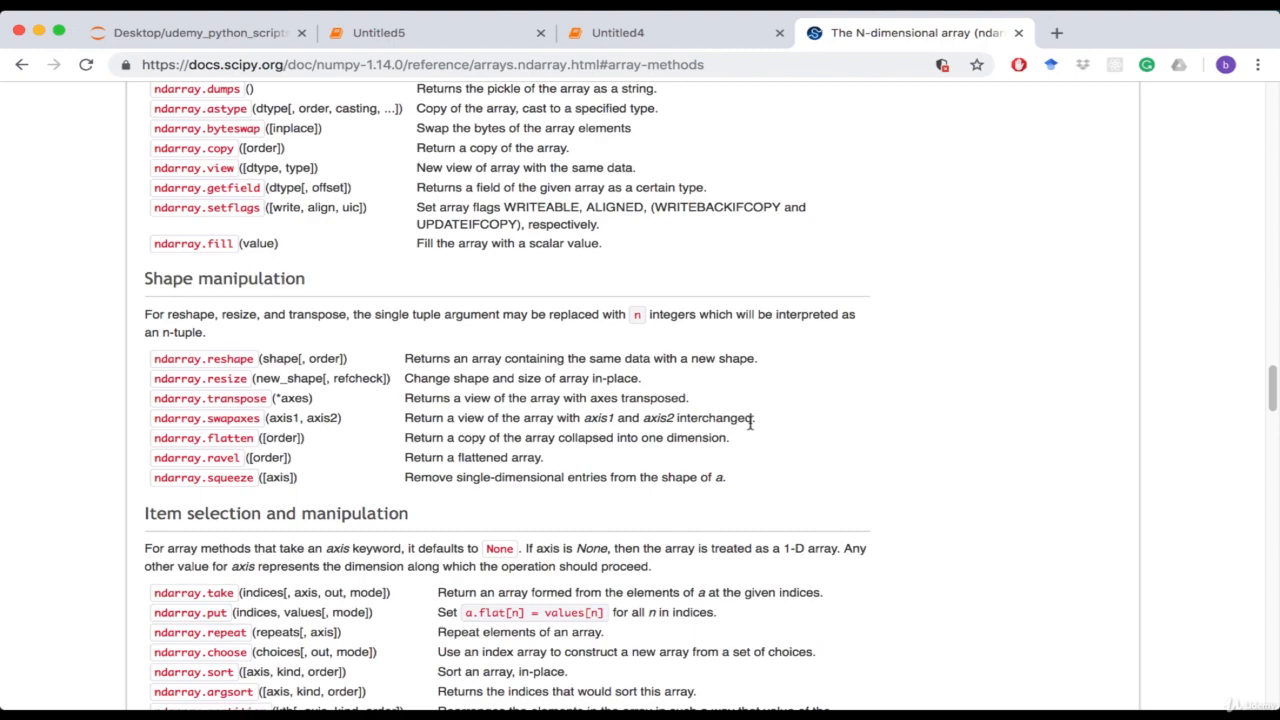
pyautogui.scroll(3)
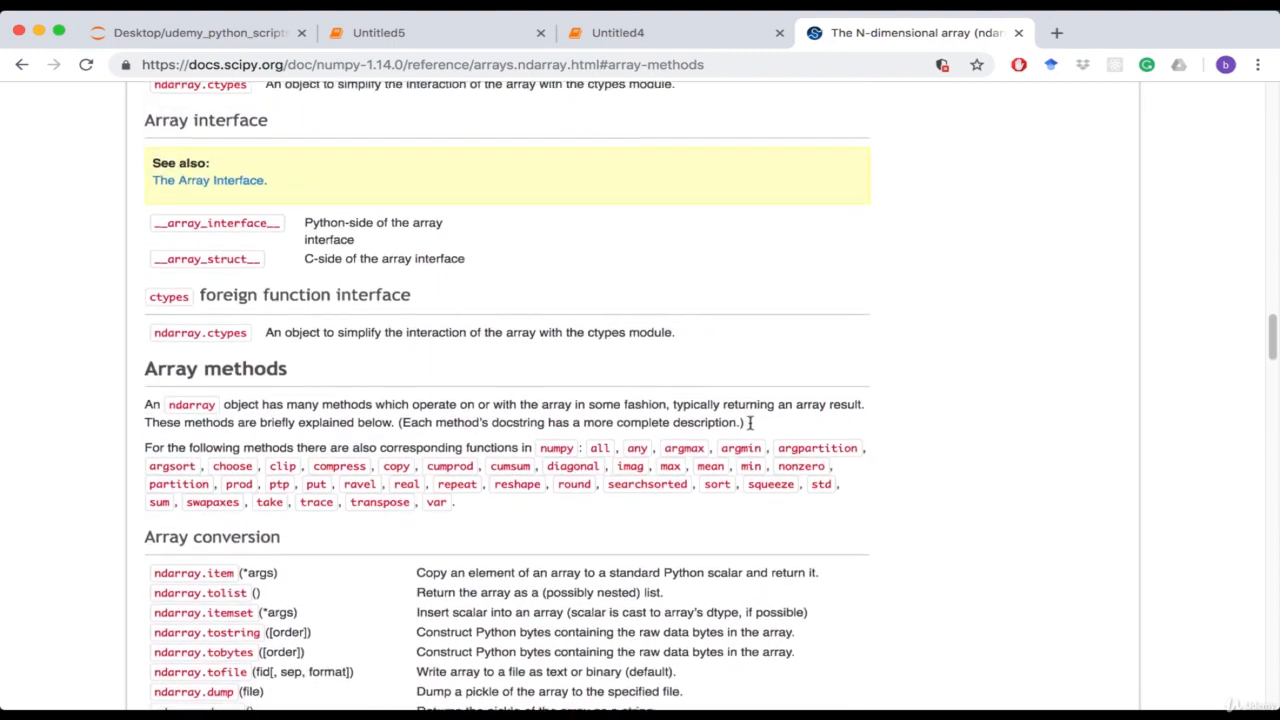
pyautogui.scroll(-3)
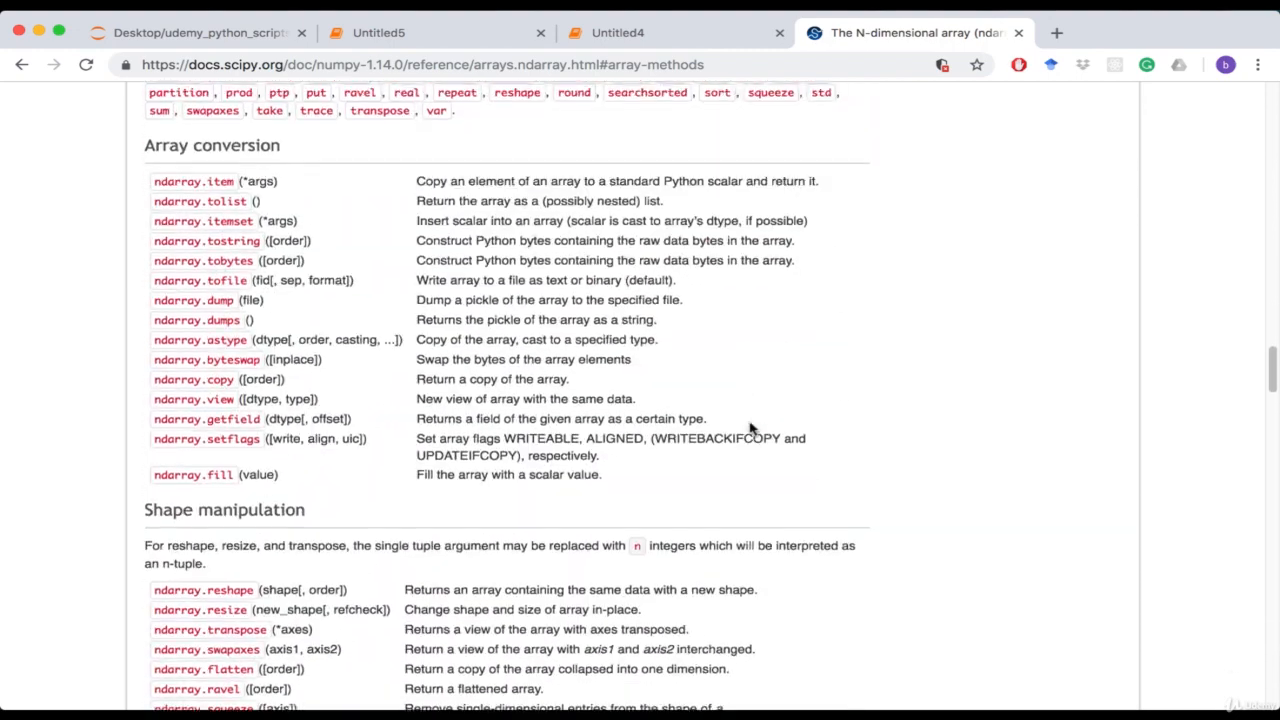
pyautogui.scroll(-3)
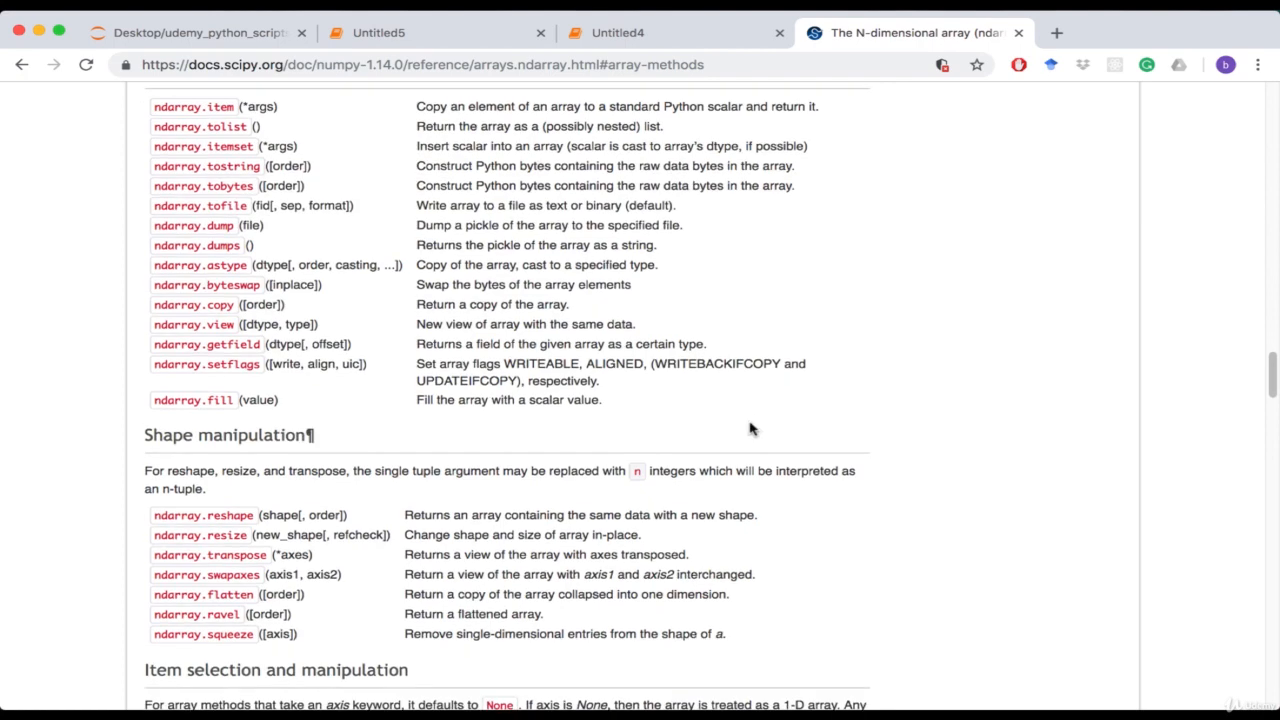
pyautogui.scroll(-3)
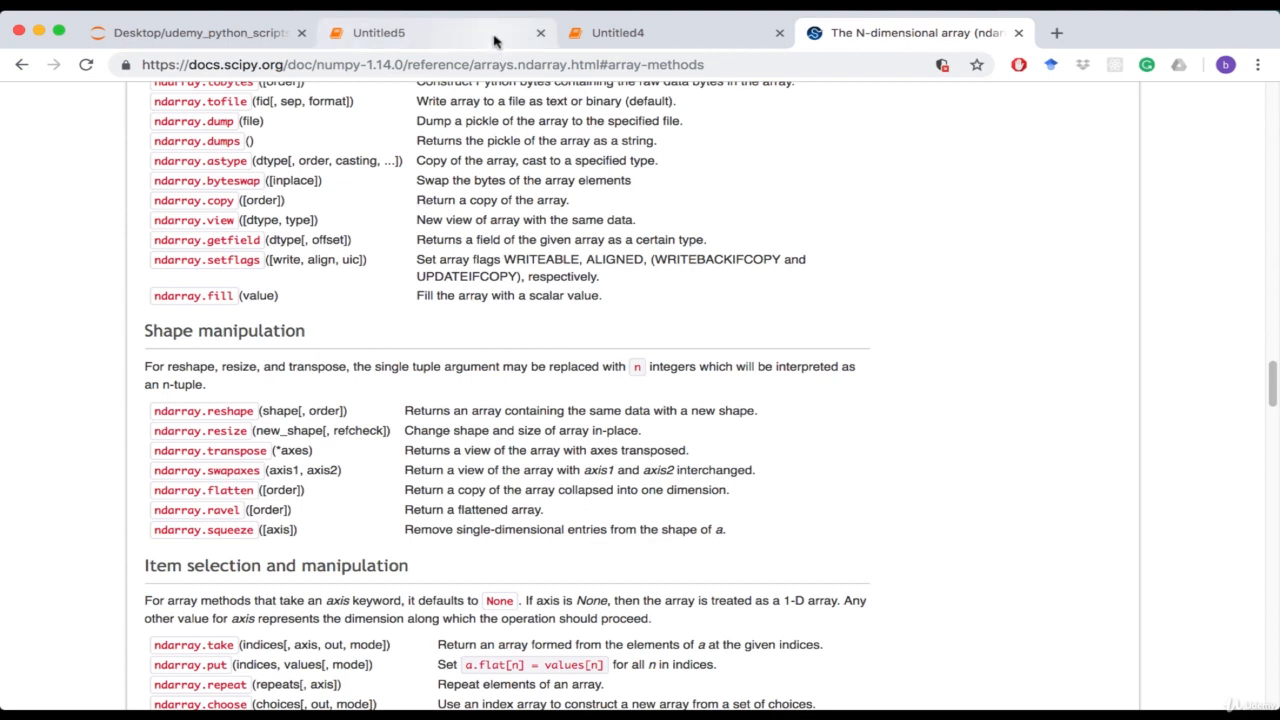
pyautogui.moveTo(505, 187)
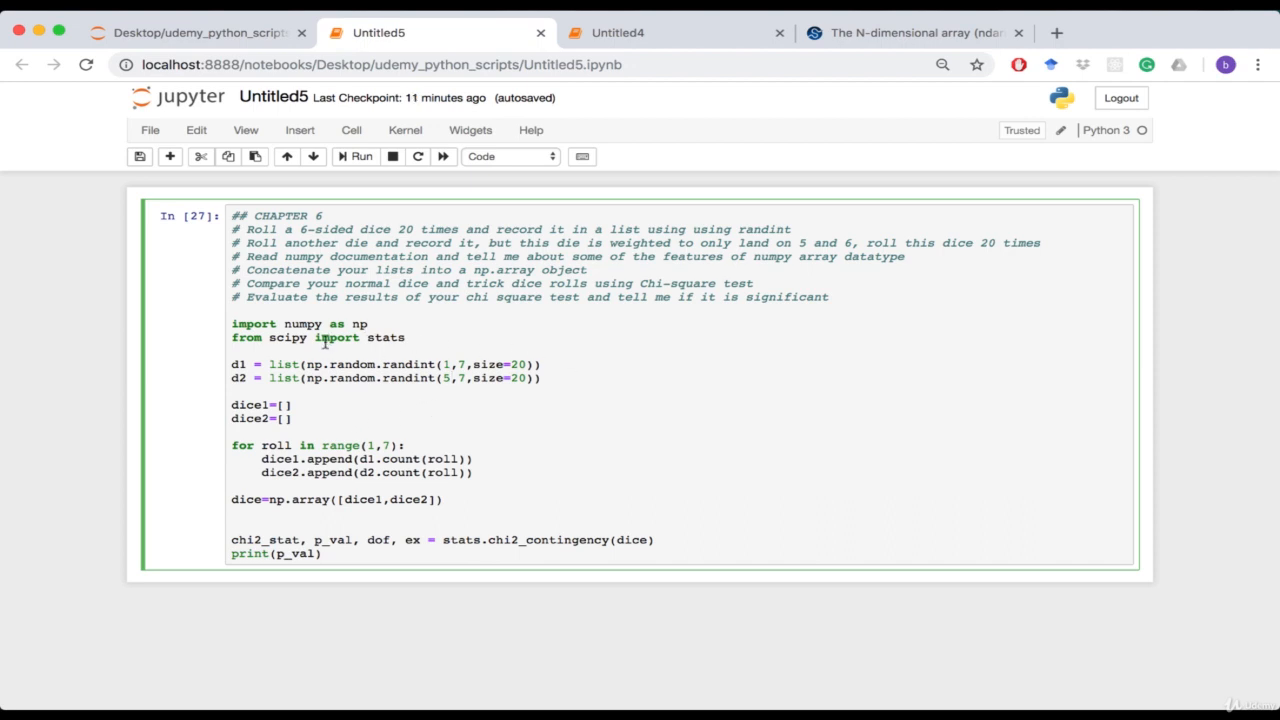
pyautogui.click(478, 350)
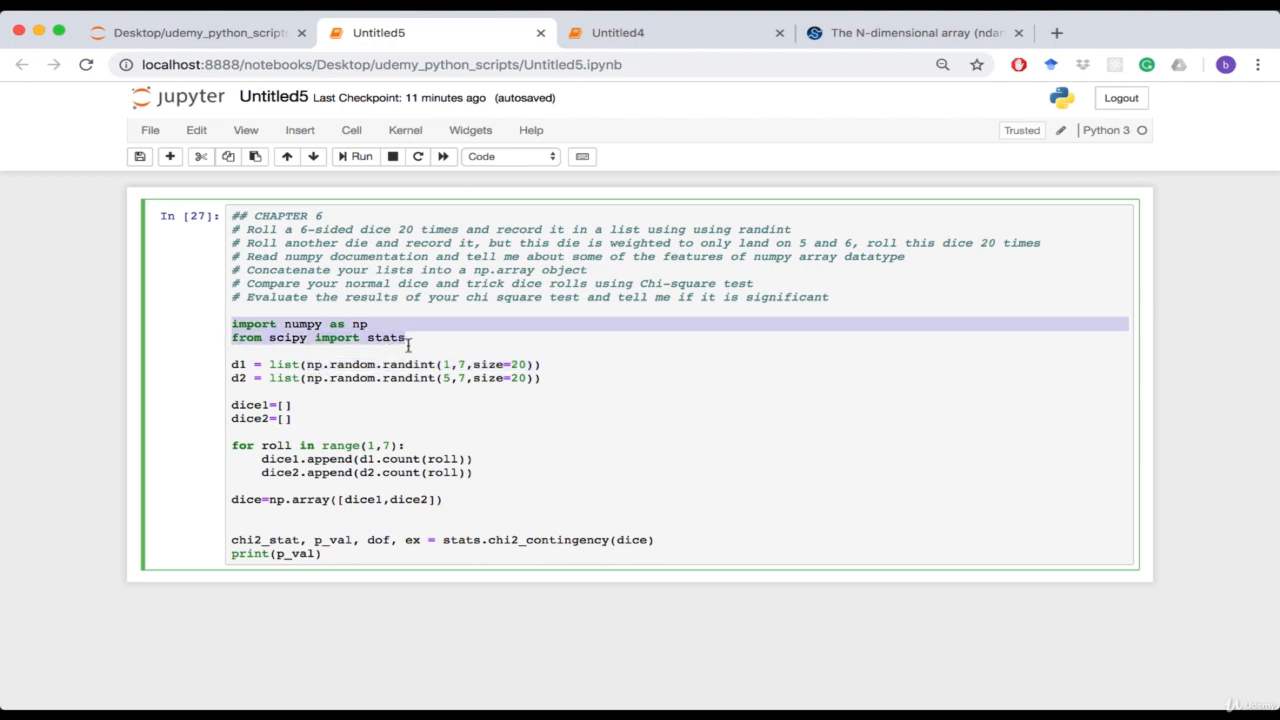
pyautogui.moveTo(480, 361)
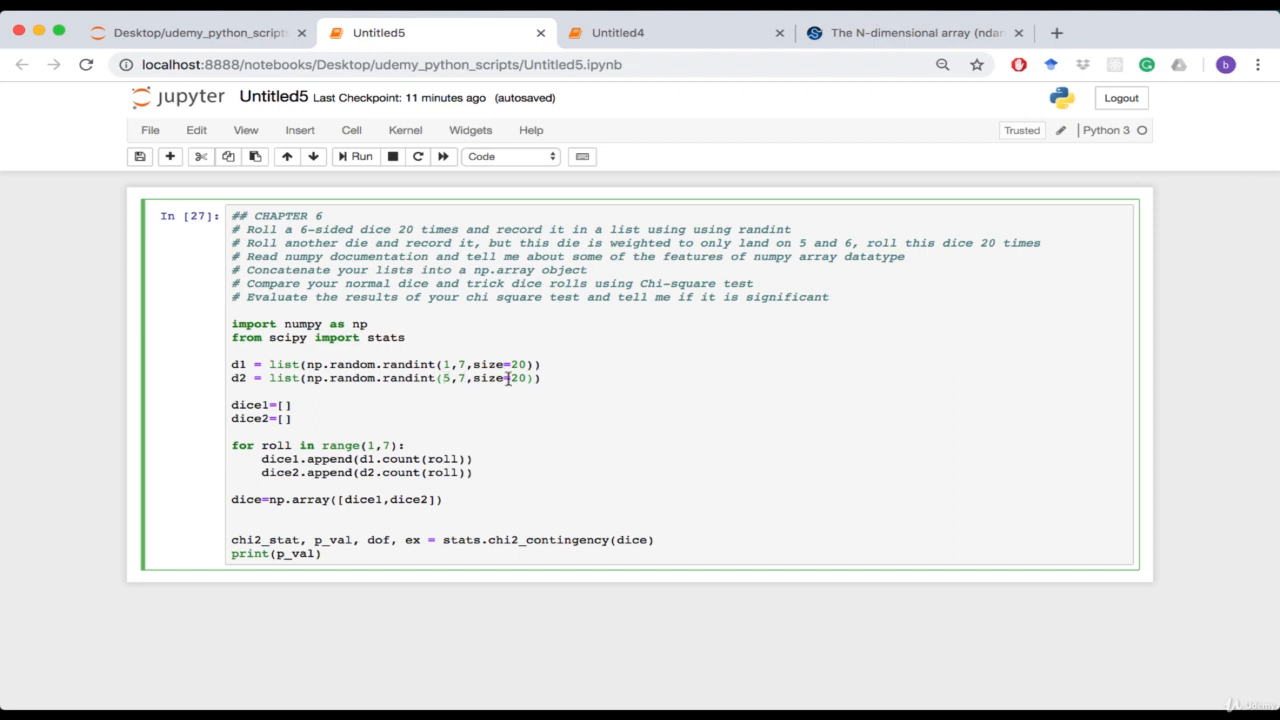
pyautogui.doubleClick(488, 378)
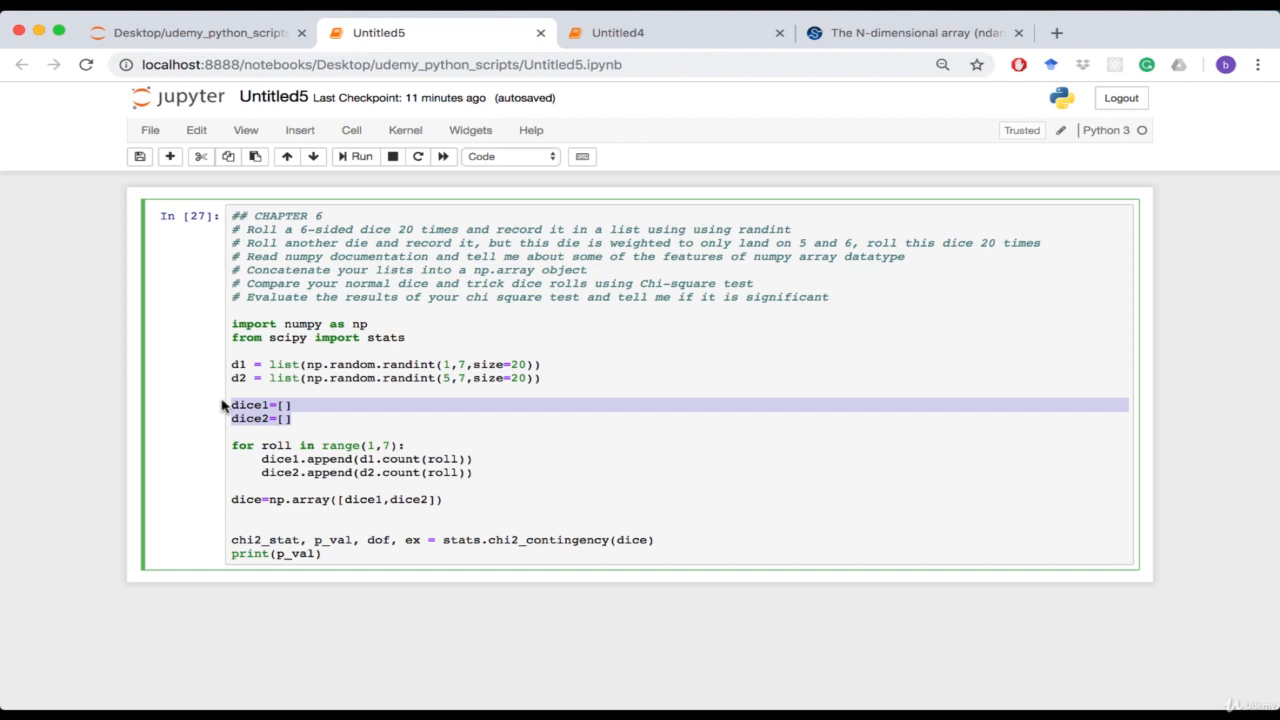
pyautogui.moveTo(323, 415)
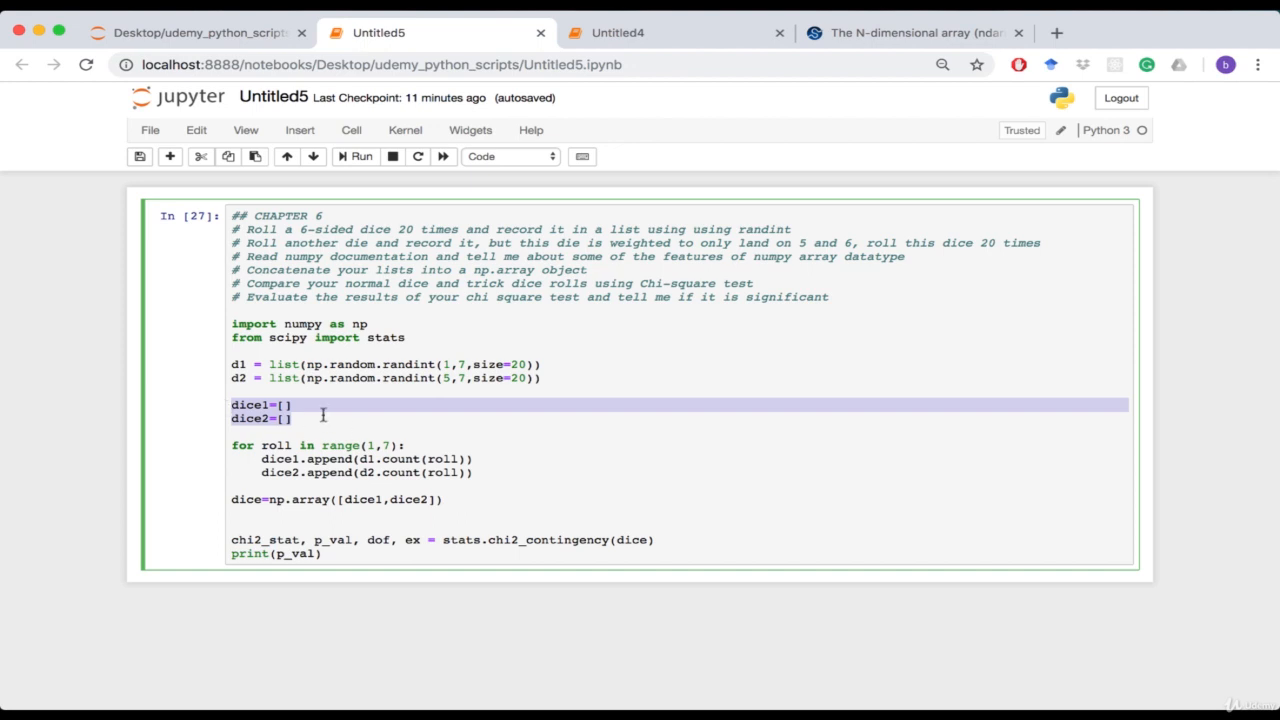
pyautogui.click(631, 411)
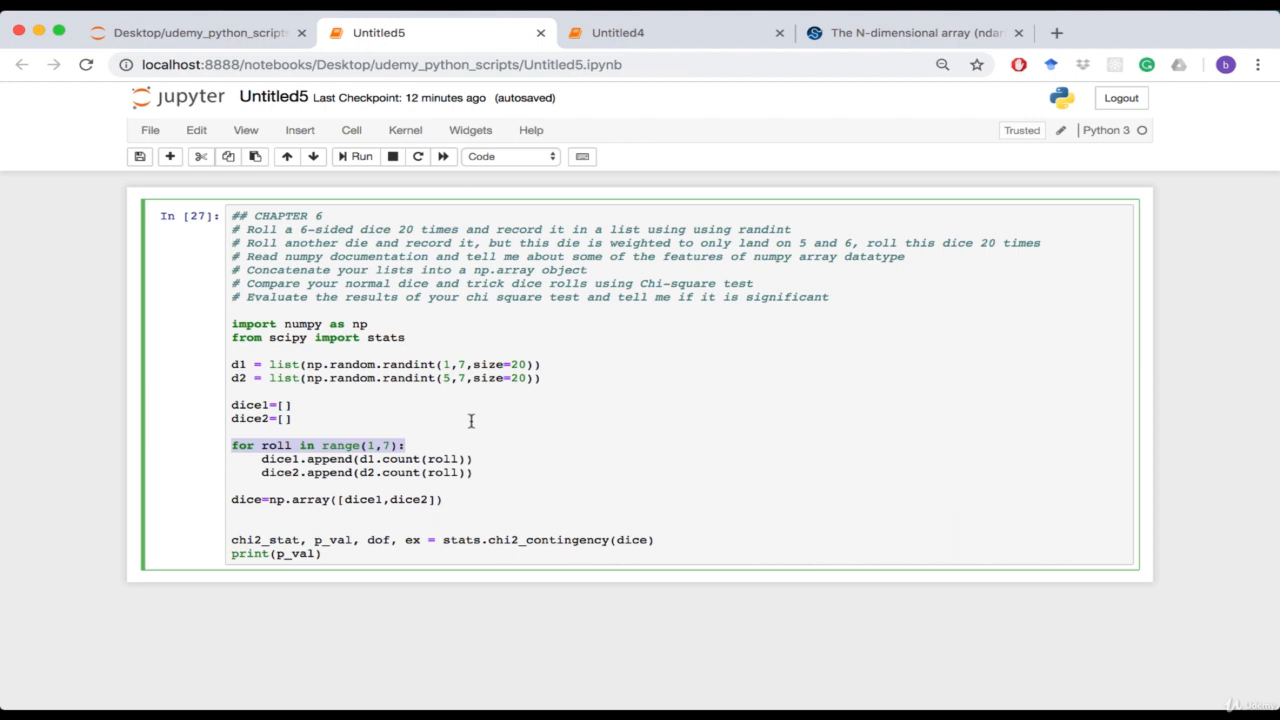
pyautogui.moveTo(406, 437)
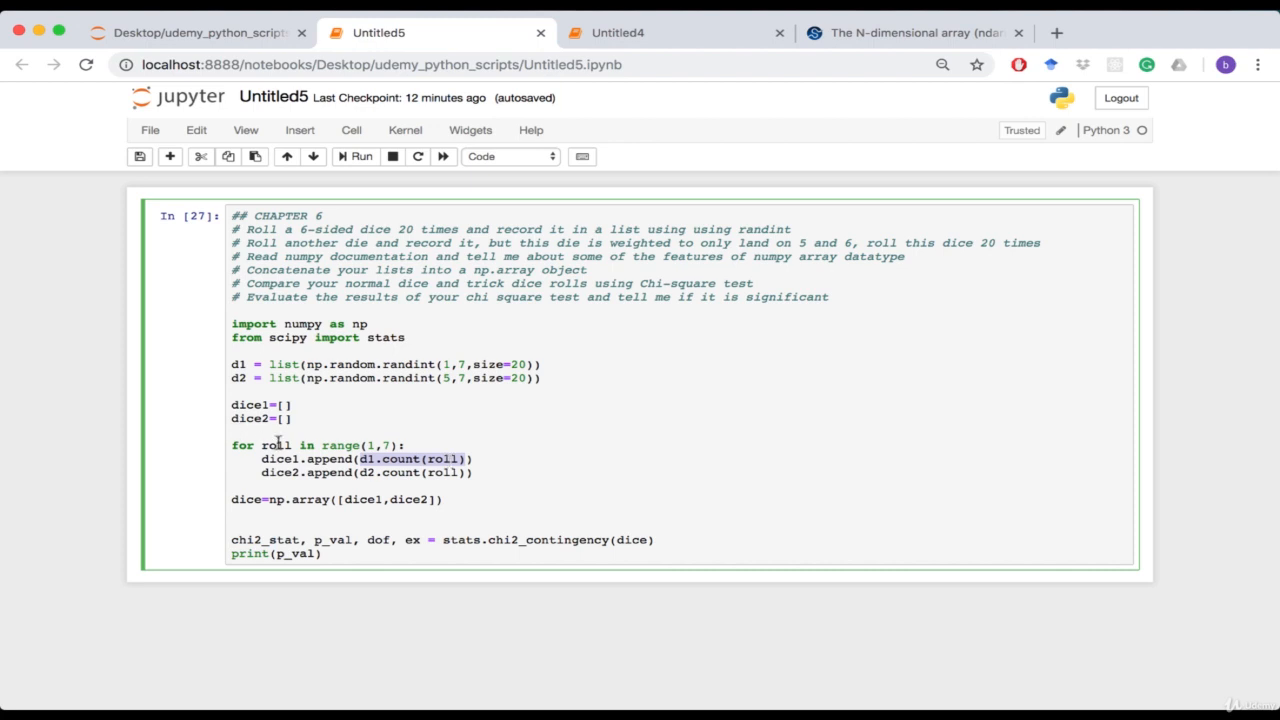
pyautogui.doubleClick(448, 459)
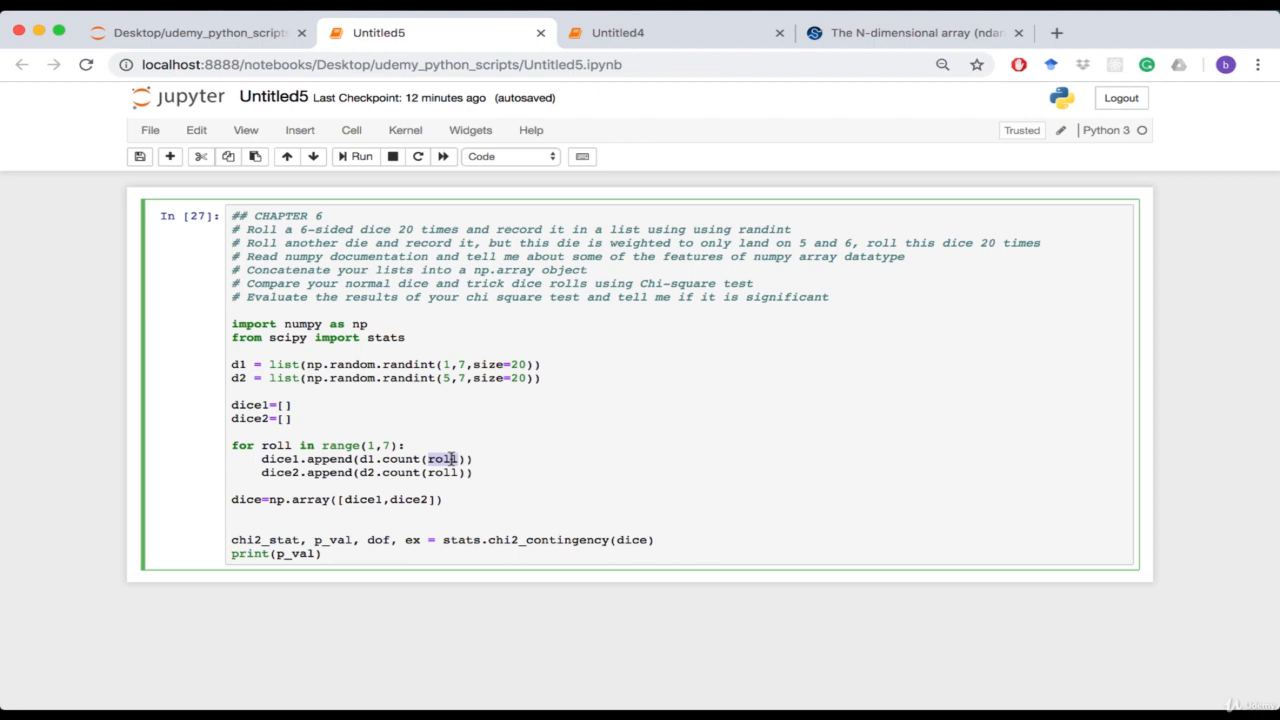
pyautogui.moveTo(373, 465)
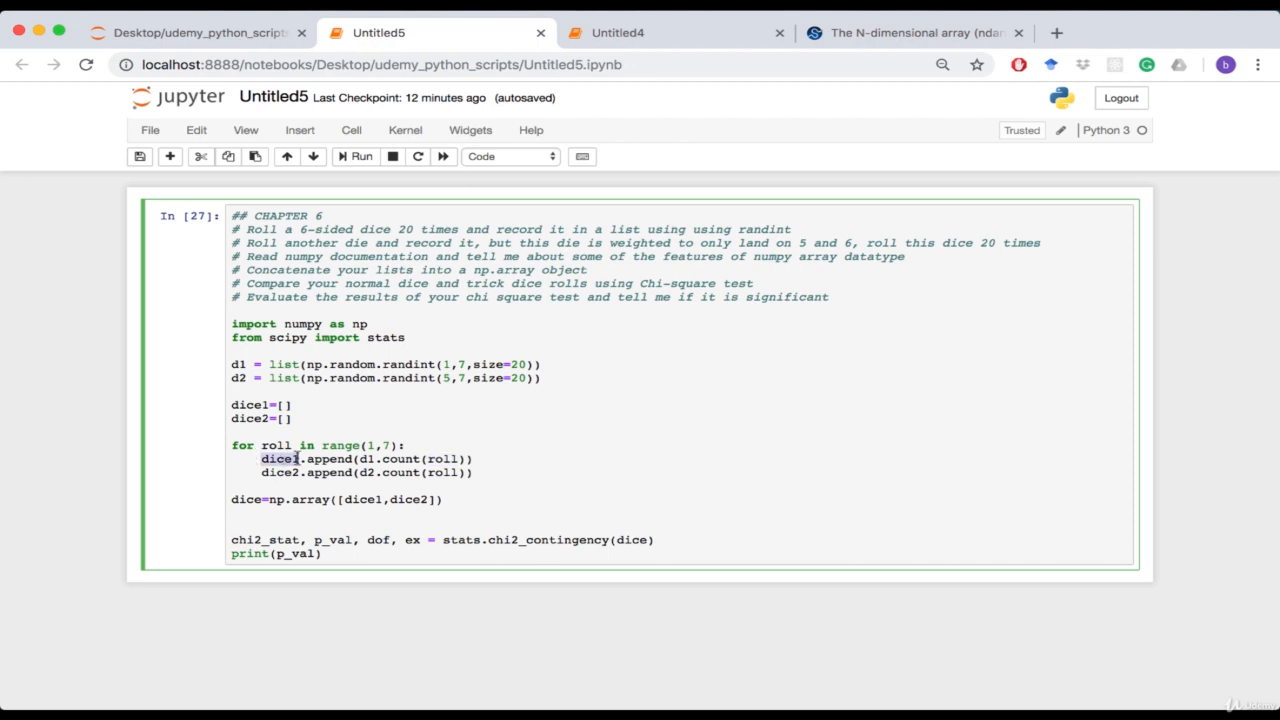
pyautogui.moveTo(651, 419)
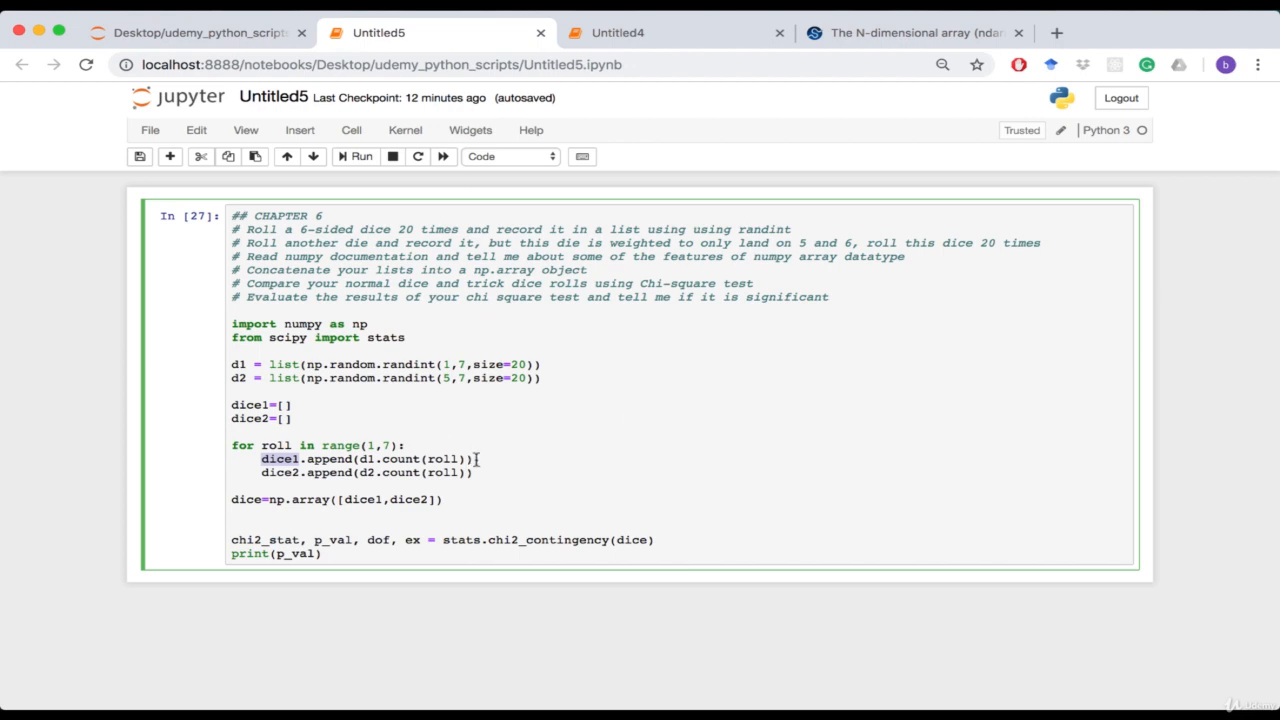
pyautogui.moveTo(483, 471)
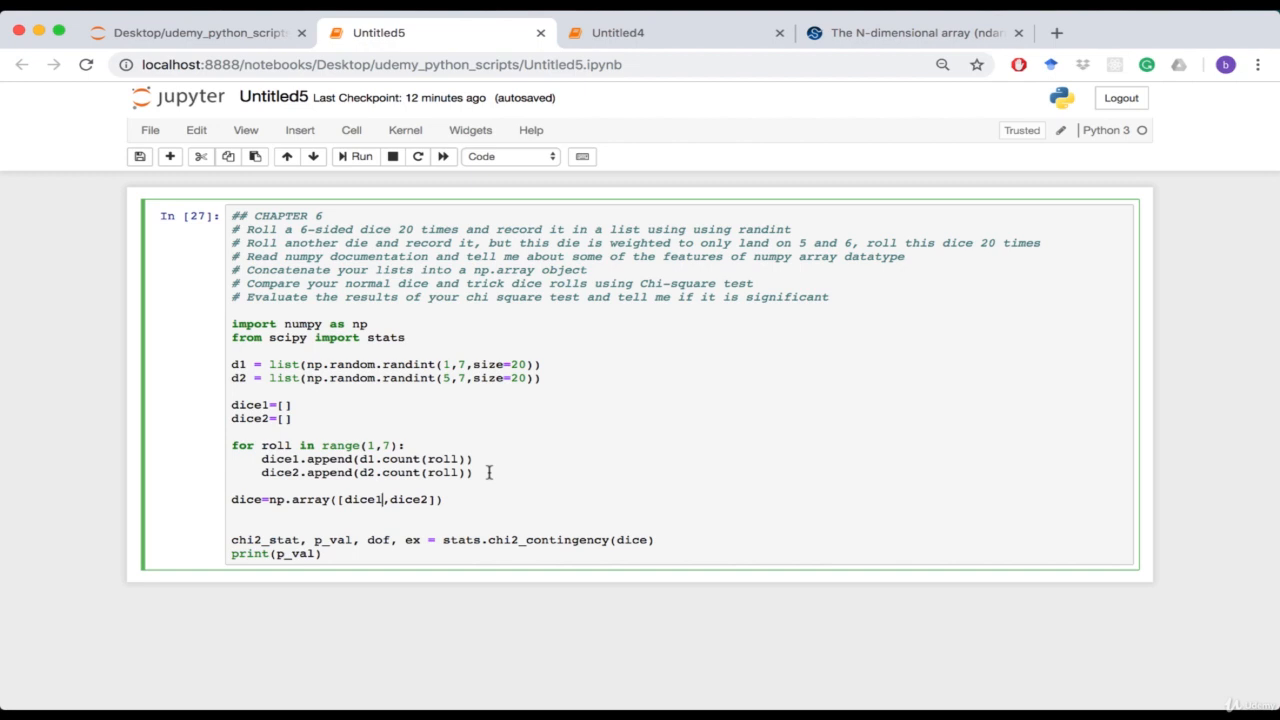
pyautogui.moveTo(343, 492)
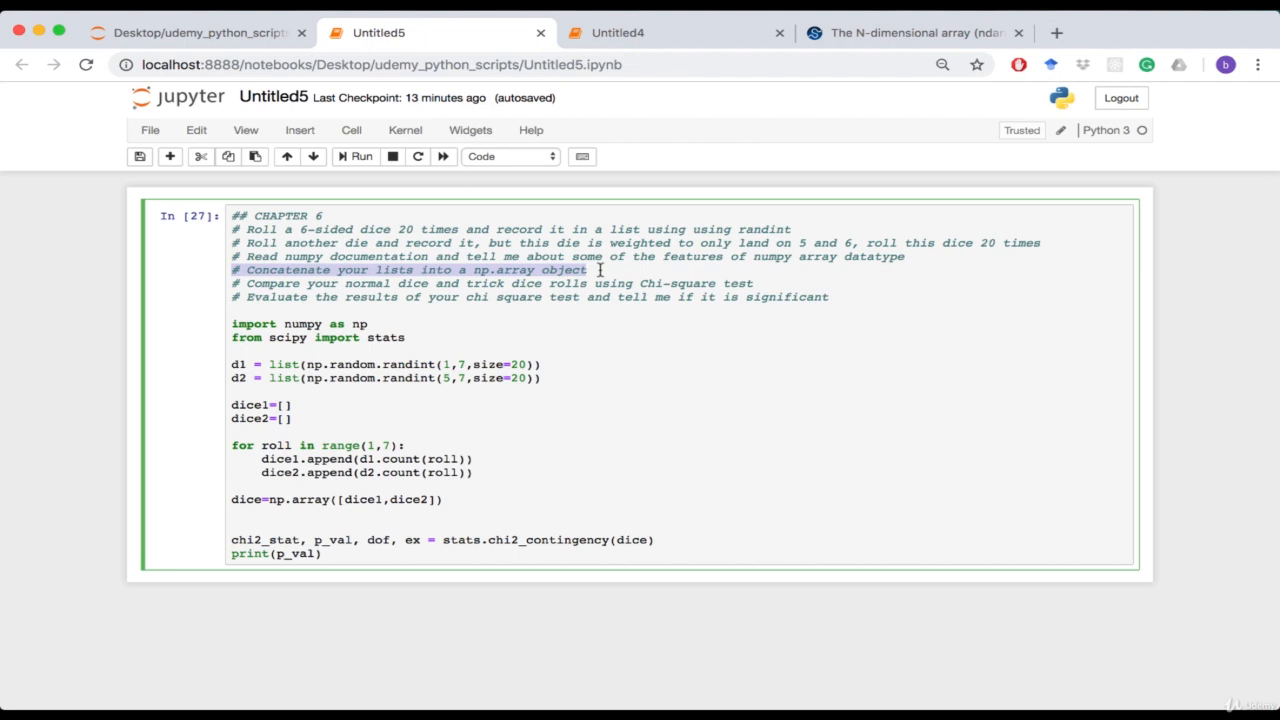
pyautogui.click(465, 513)
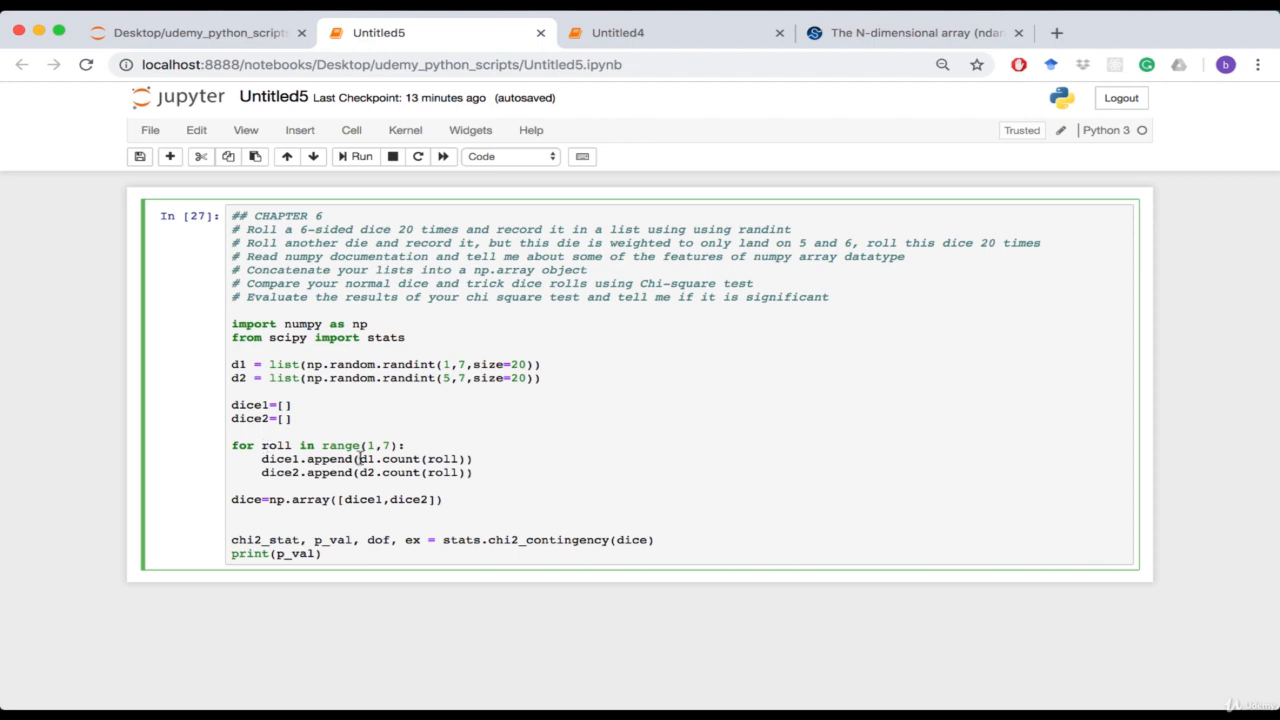
pyautogui.moveTo(603, 571)
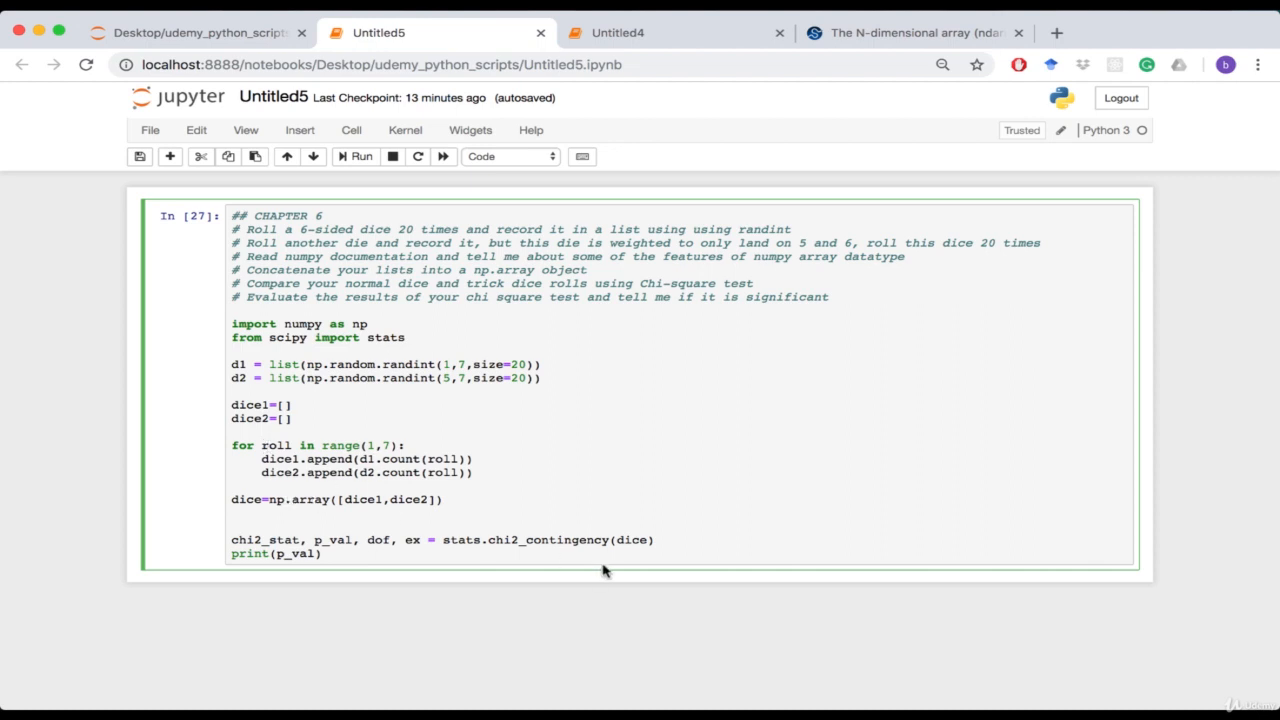
pyautogui.click(231, 539)
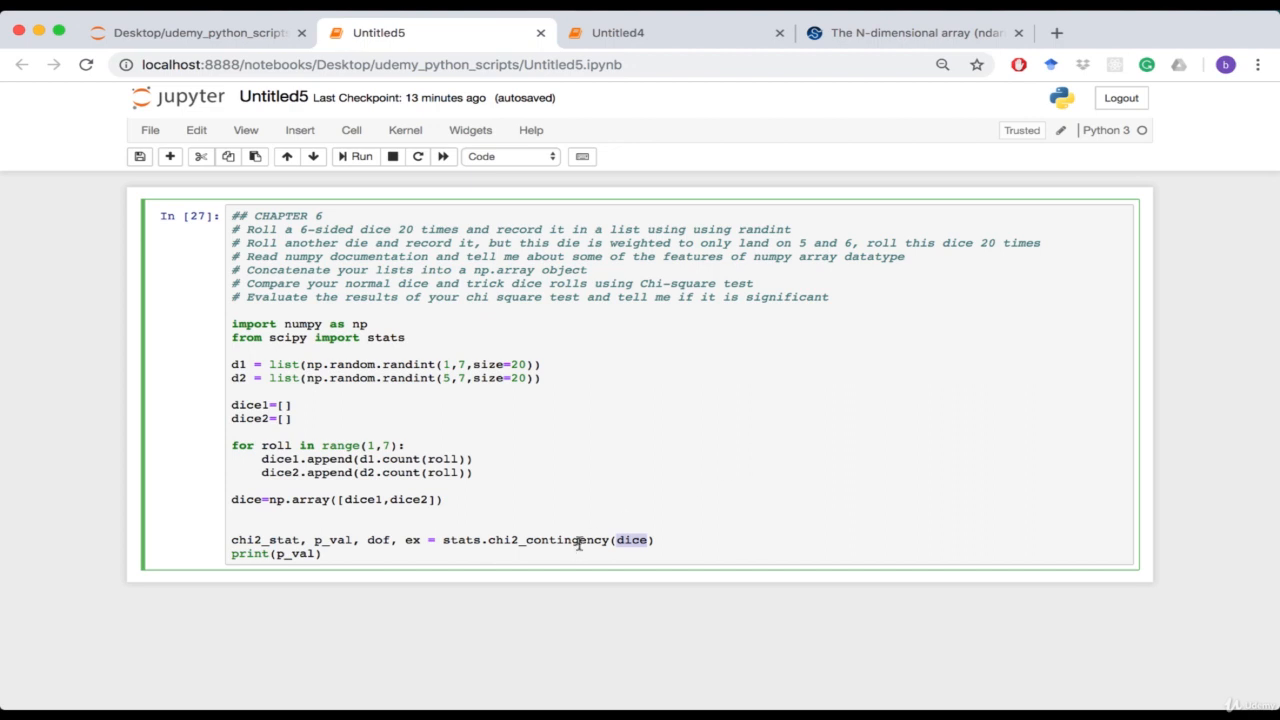
pyautogui.moveTo(650, 447)
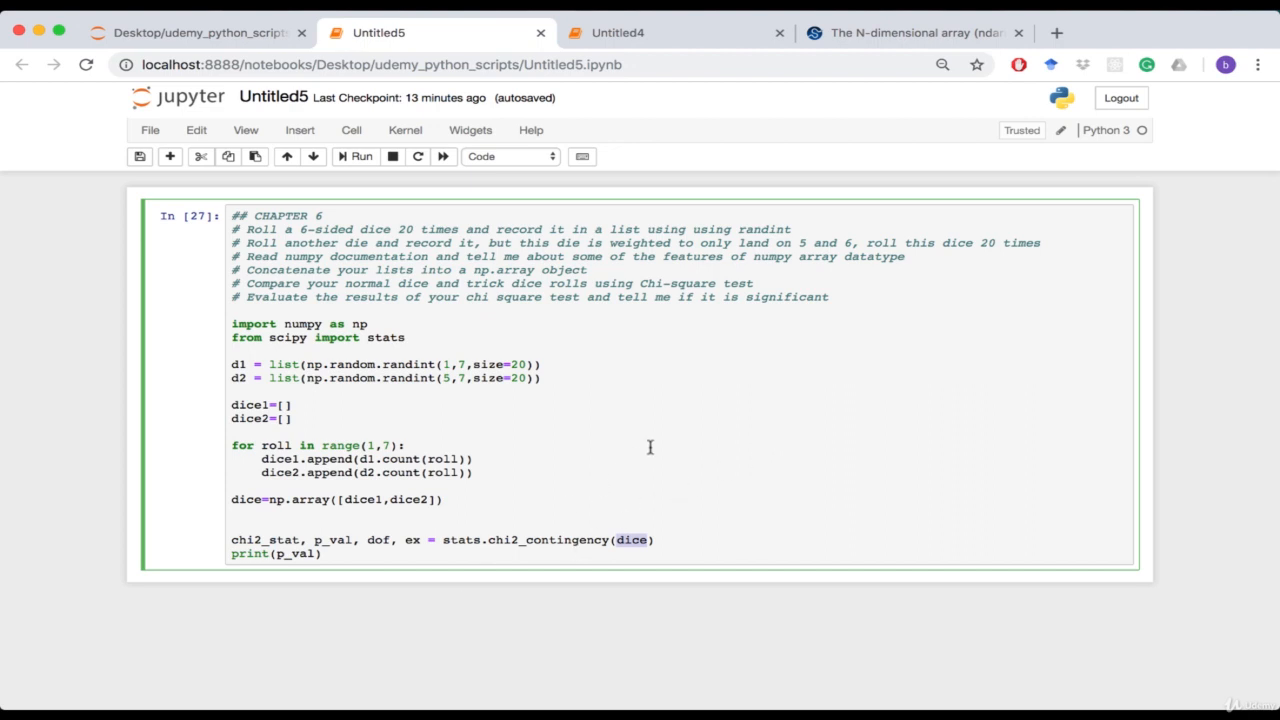
pyautogui.moveTo(447, 543)
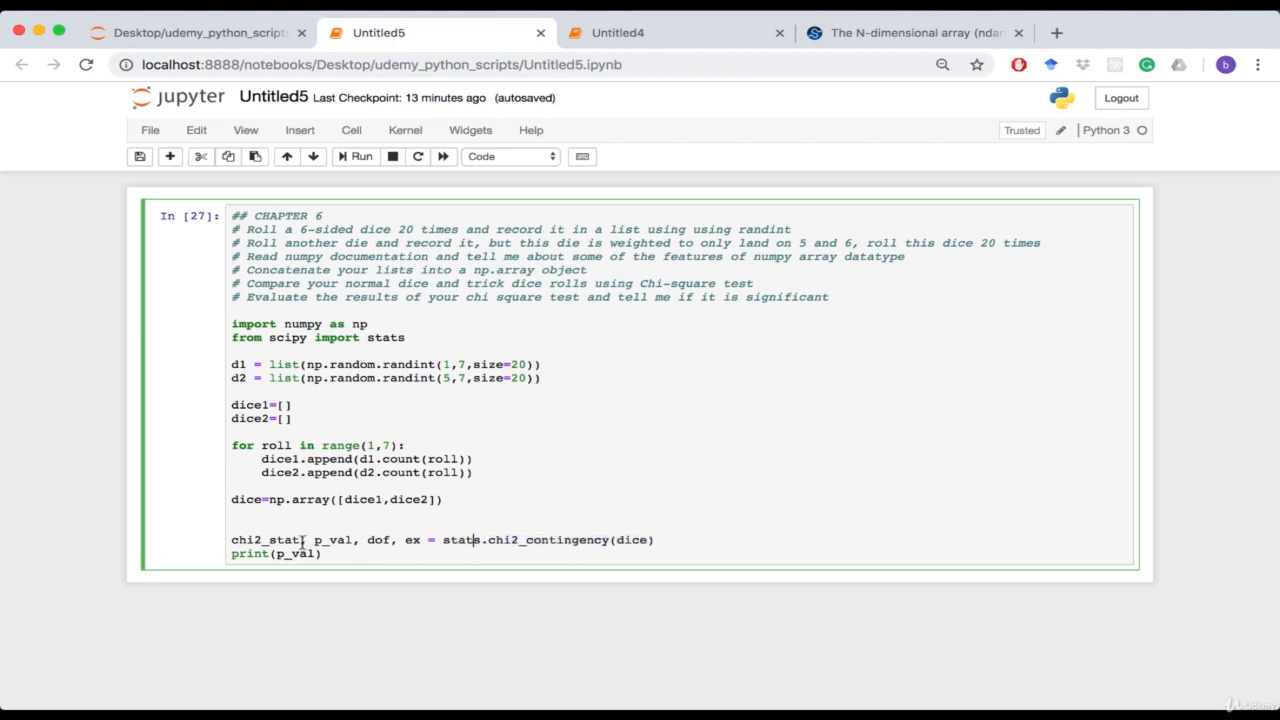
pyautogui.doubleClick(332, 540)
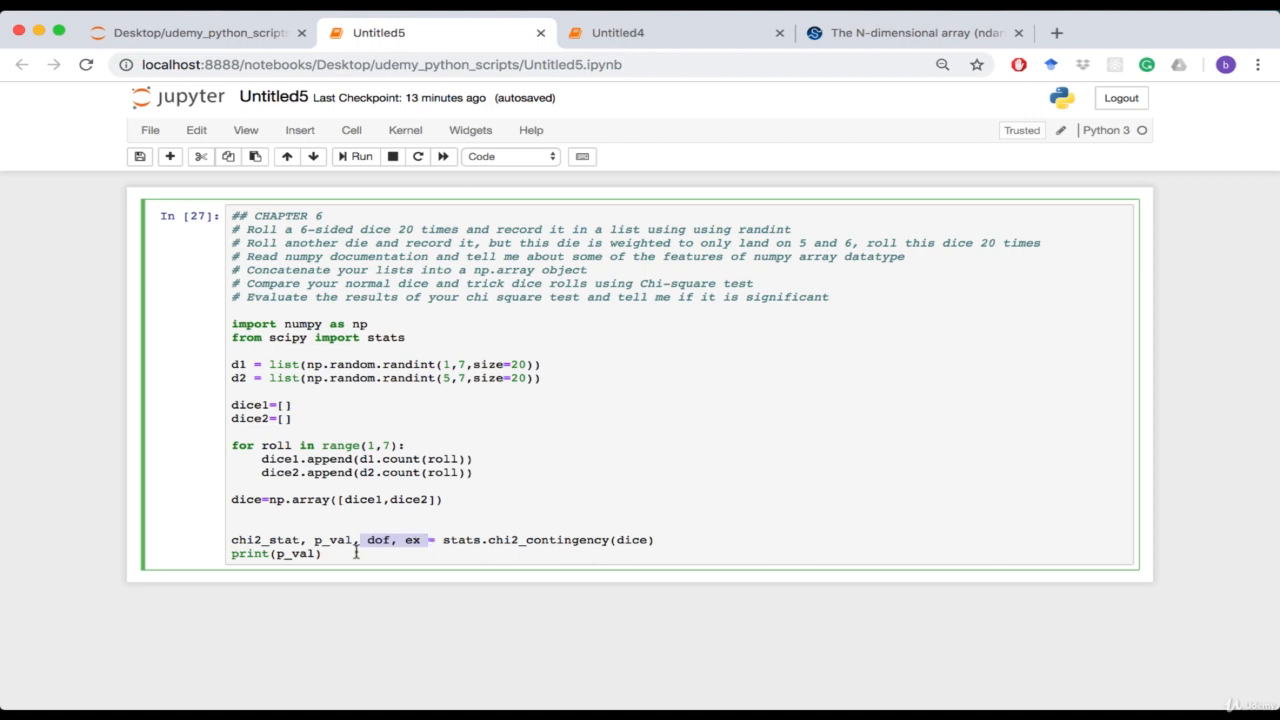
pyautogui.click(444, 557)
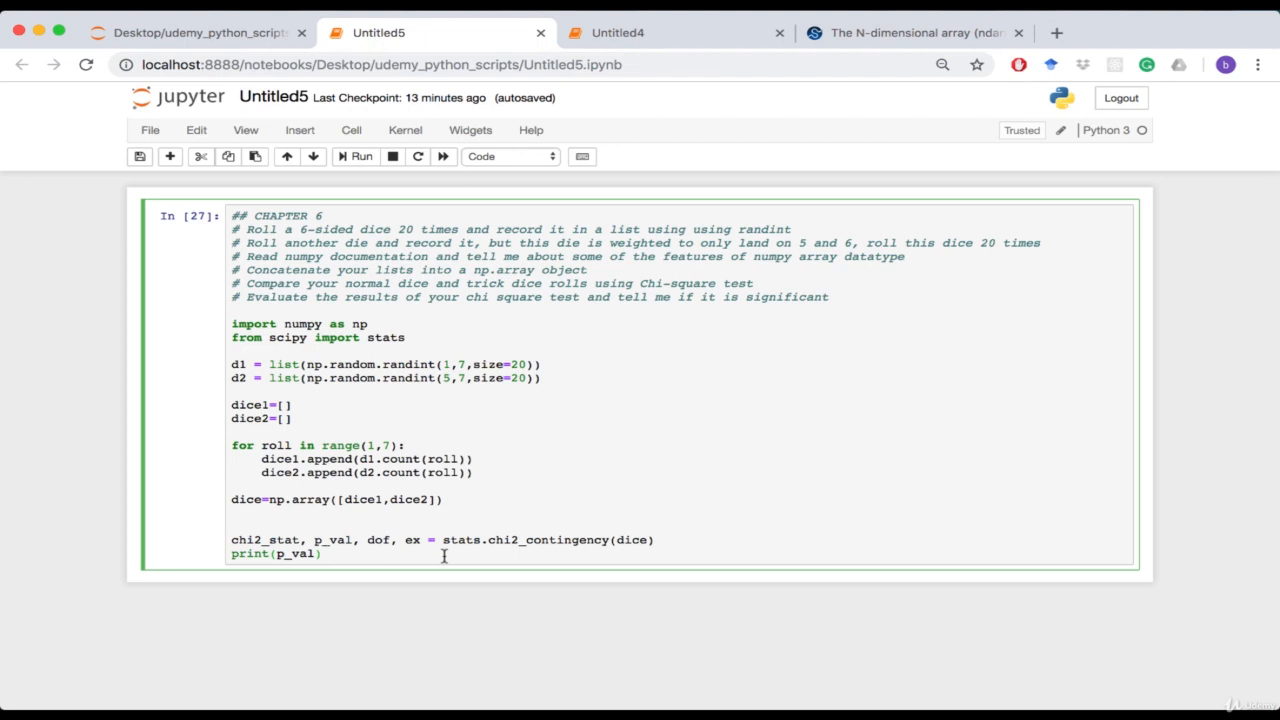
# Step: Run the dice comparison cell, printing the p-value 5.350212666772743e-05
pyautogui.click(355, 156)
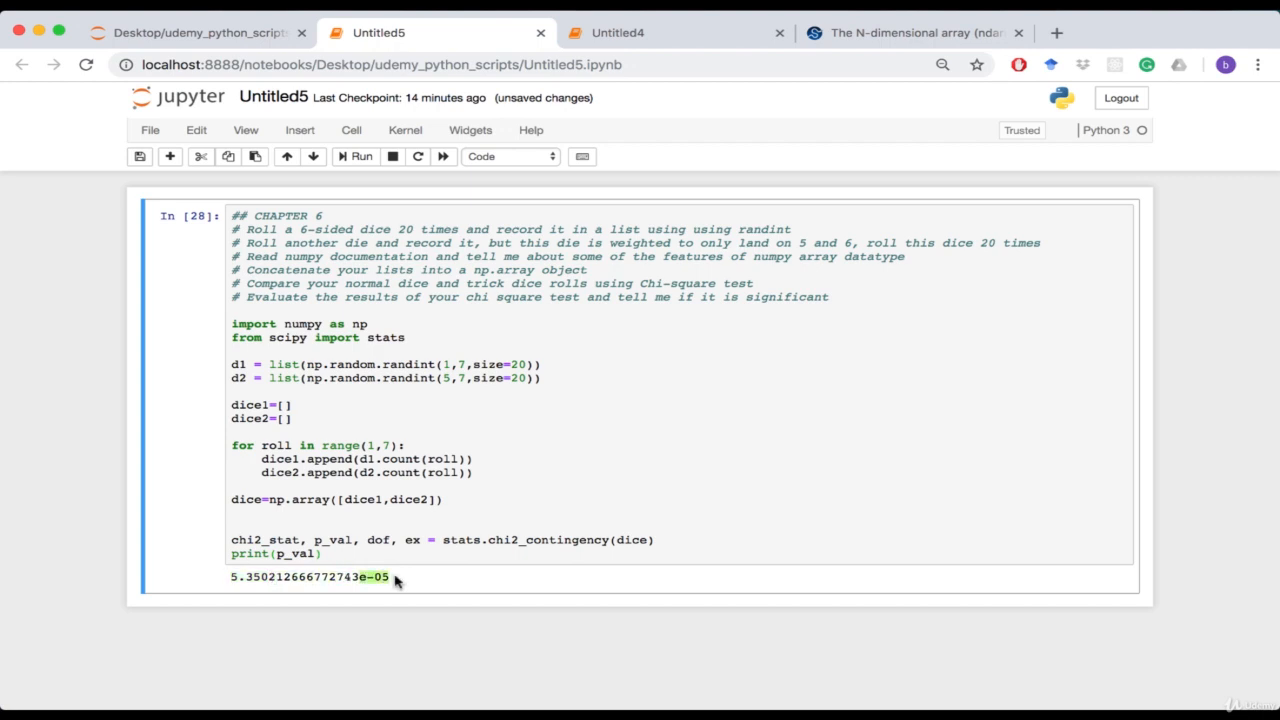
pyautogui.moveTo(389, 598)
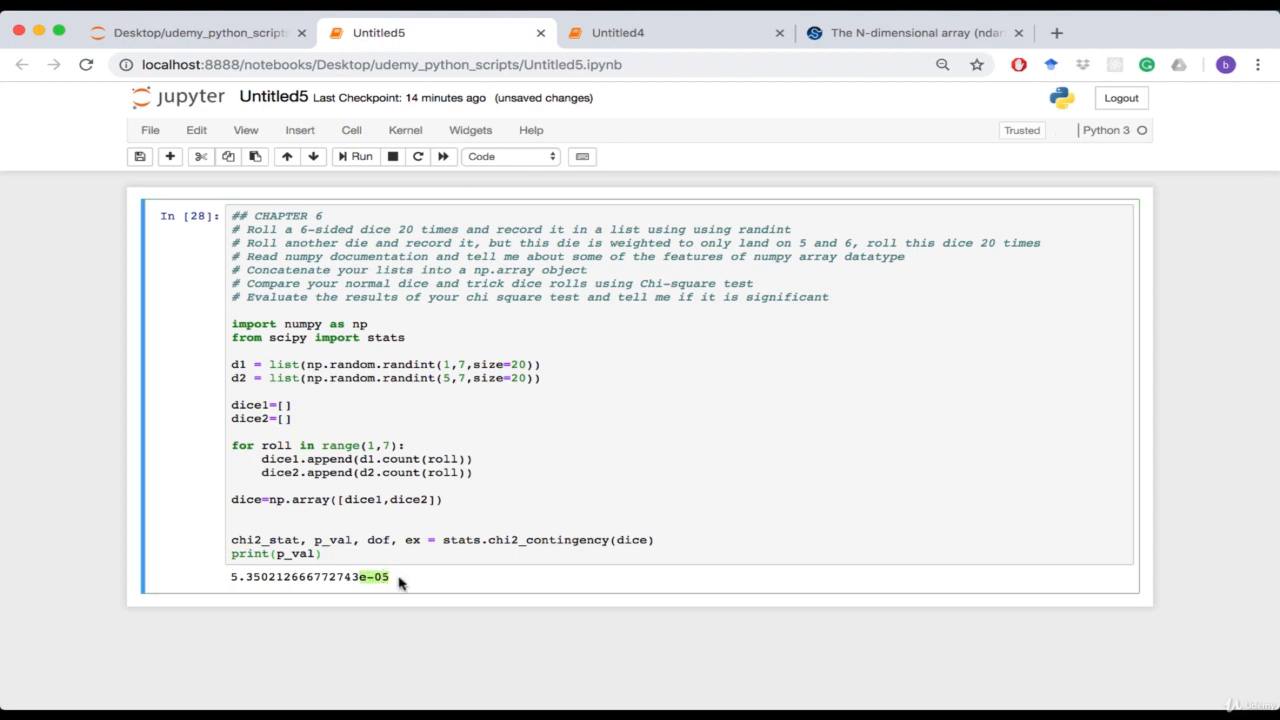
pyautogui.moveTo(405, 583)
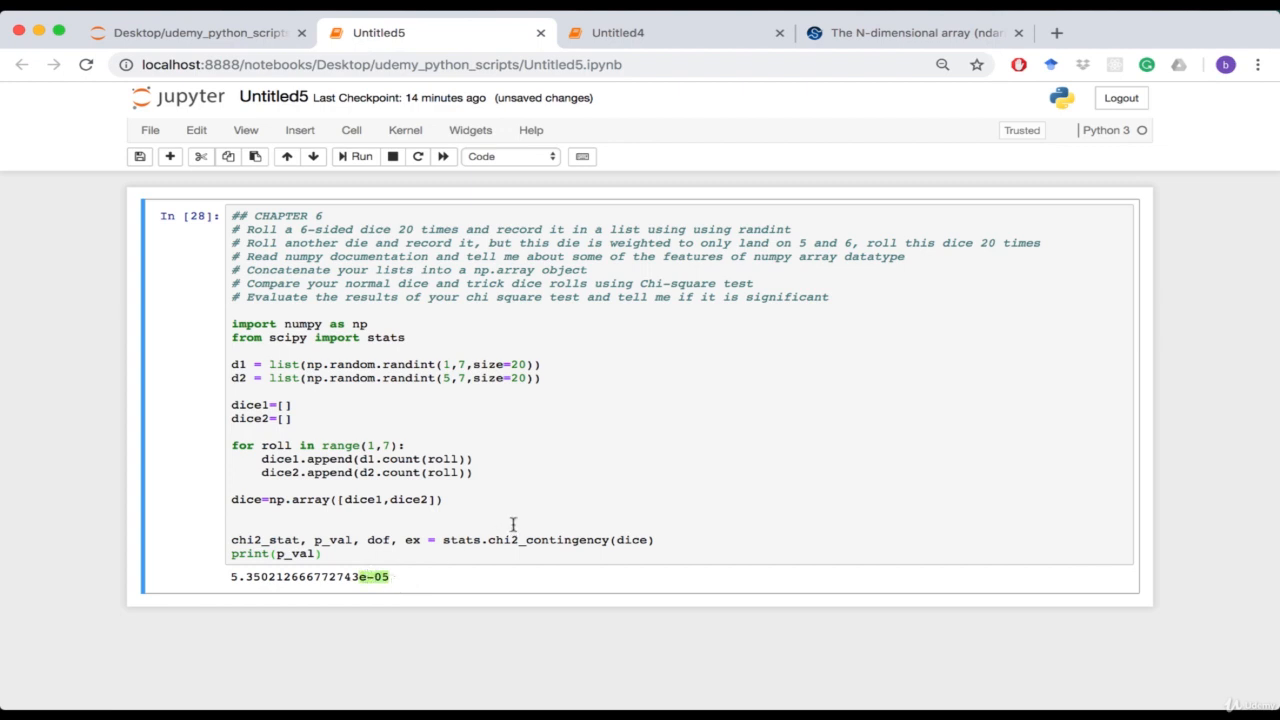
pyautogui.moveTo(403, 470)
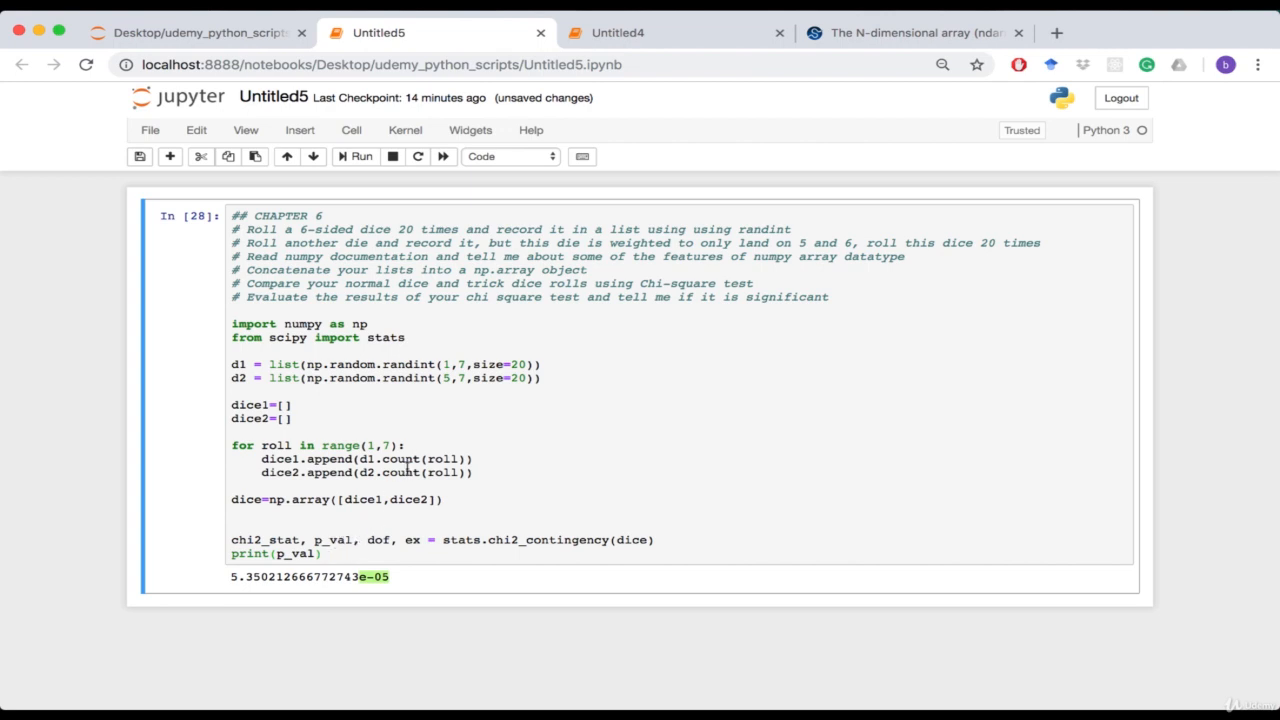